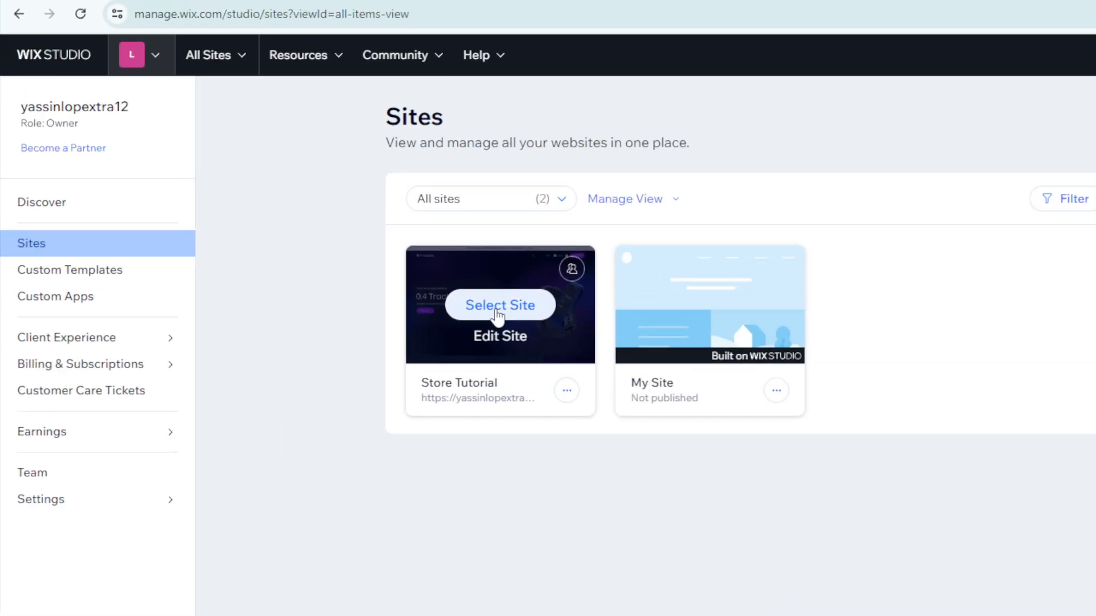
# - Select the Store Tutorial site from the Sites page and land on its dashboard checklist
pyautogui.click(499, 306)
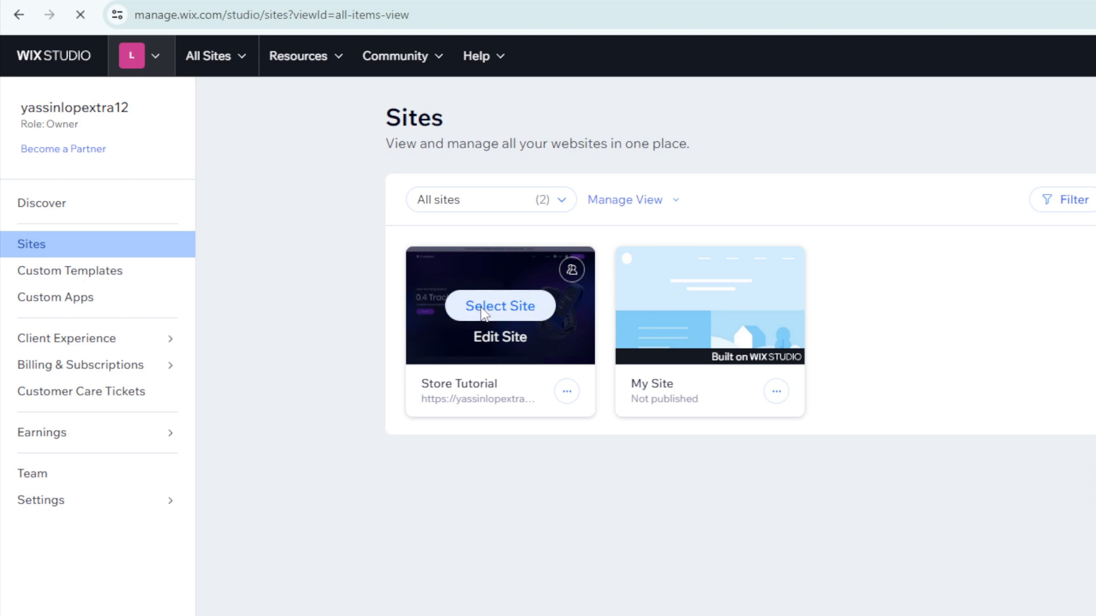
pyautogui.click(498, 306)
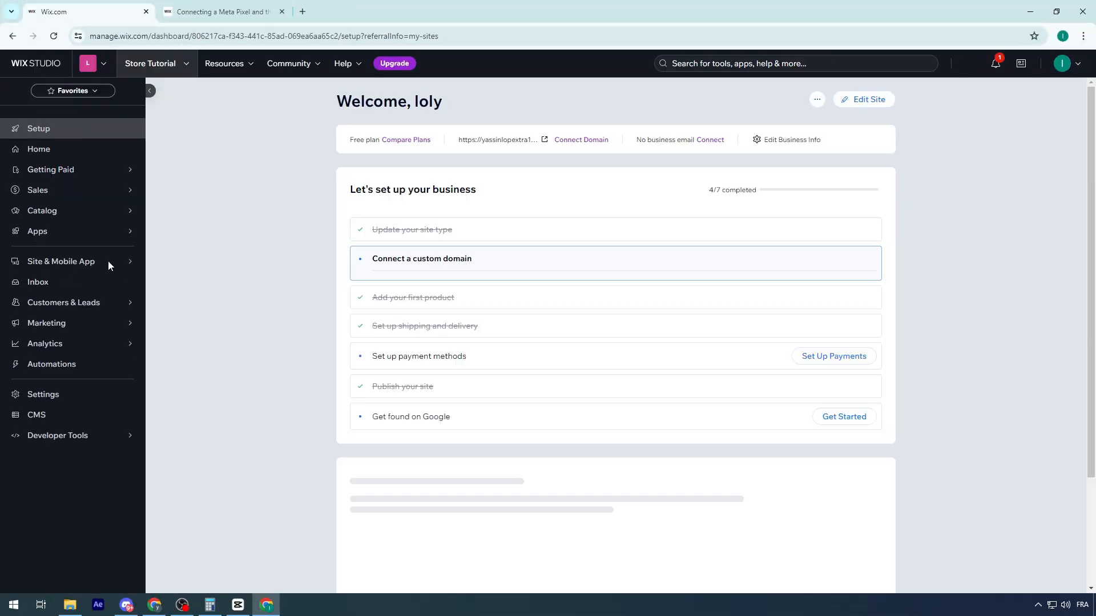
pyautogui.click(421, 258)
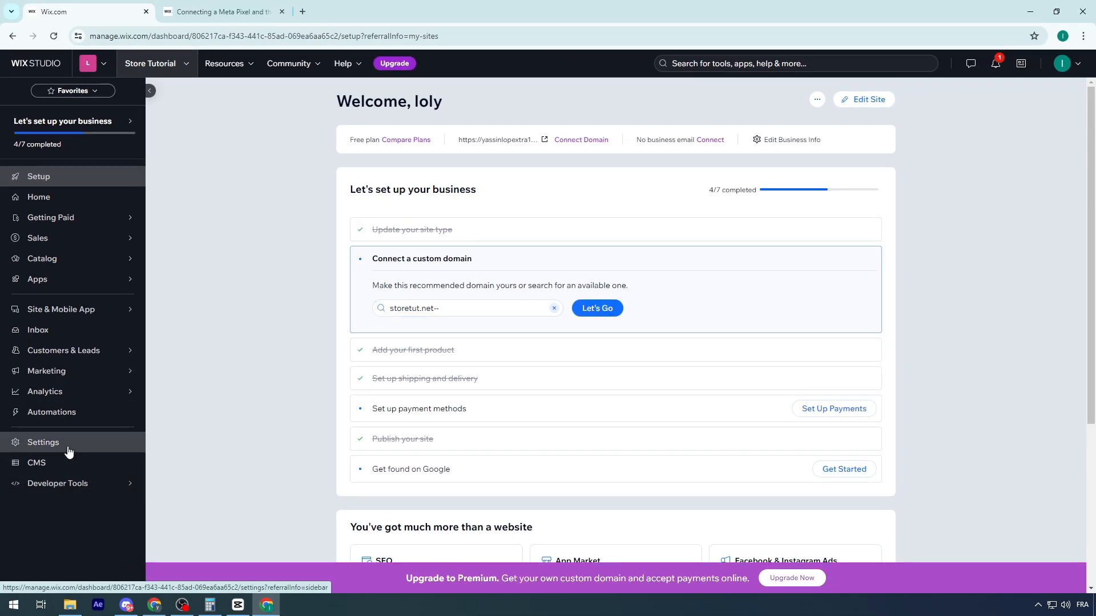
# - Search the dashboard for 'app' and jump into the App Market from the results
pyautogui.click(42, 443)
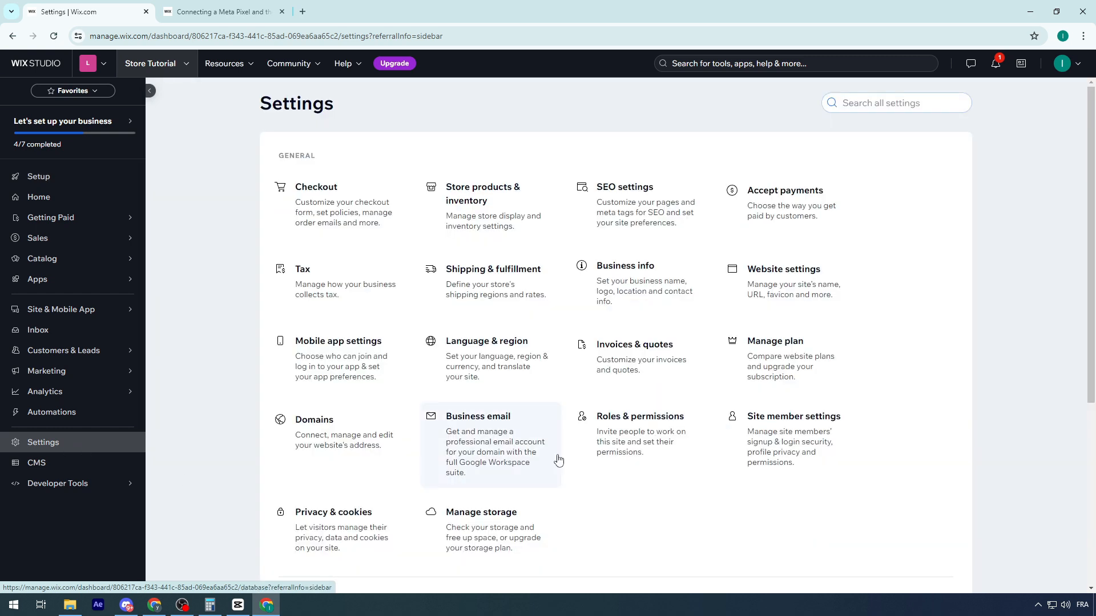
pyautogui.moveTo(495, 165)
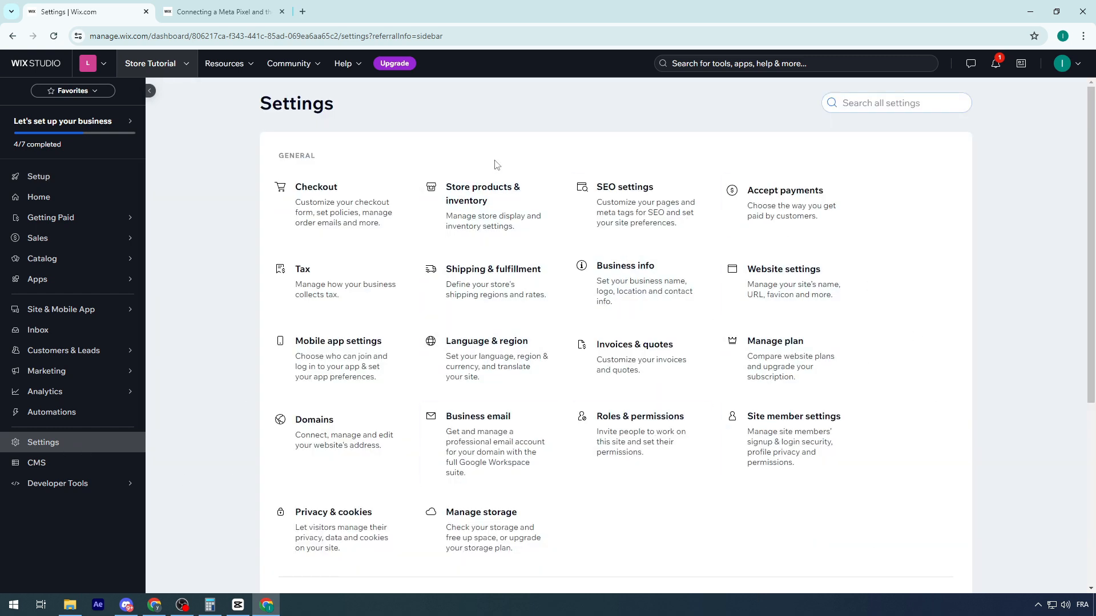
pyautogui.moveTo(480, 108)
pyautogui.write('a')
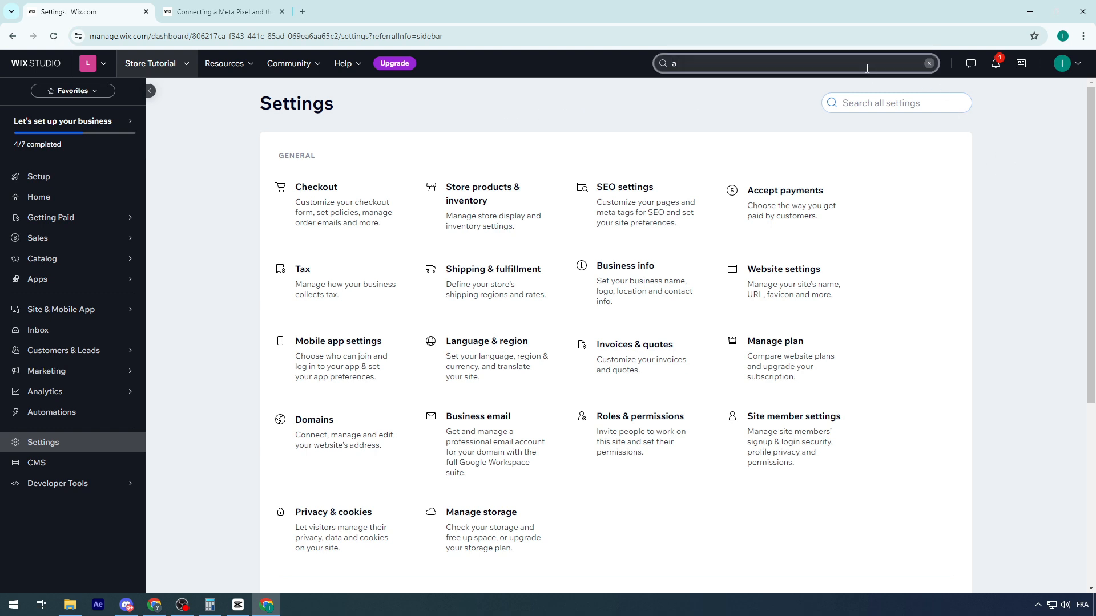
pyautogui.write('pp')
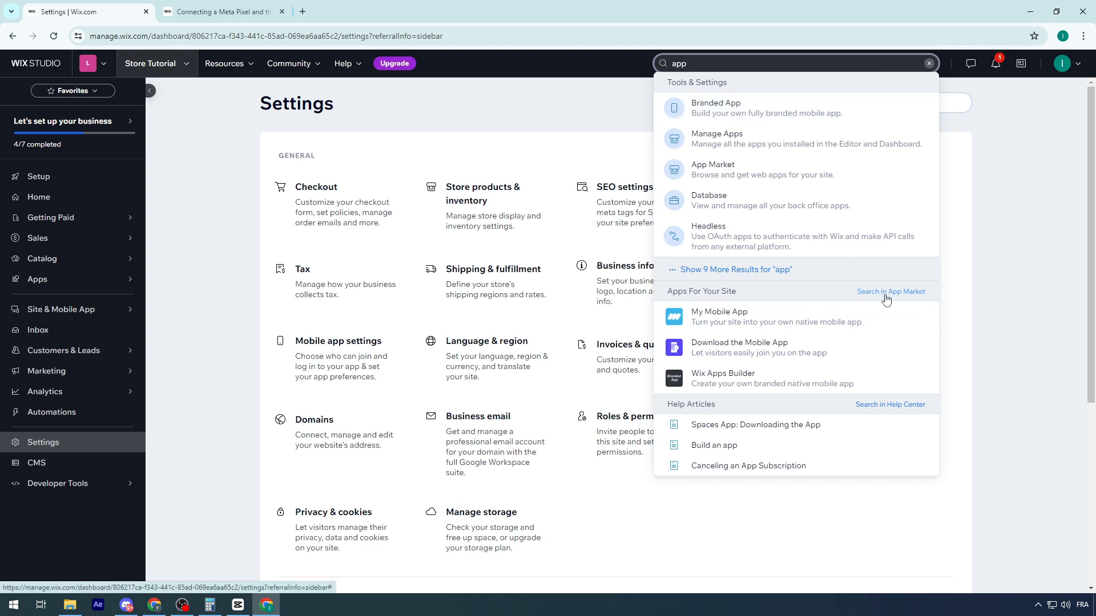
pyautogui.click(890, 292)
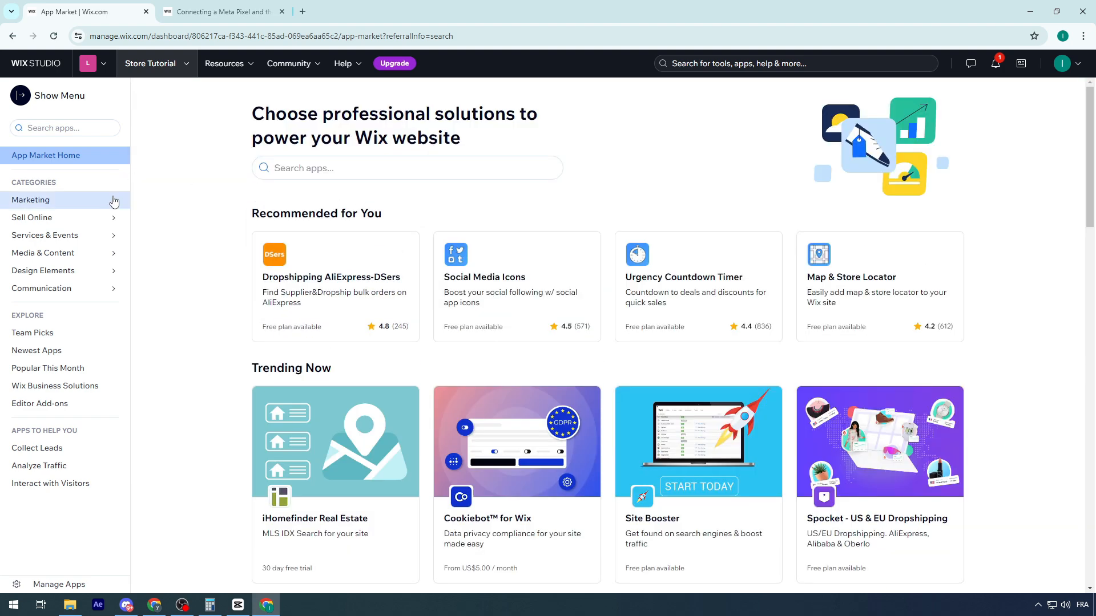
# - Browse the Marketing app category, then search the App Market for Facebook pixel apps
pyautogui.click(30, 199)
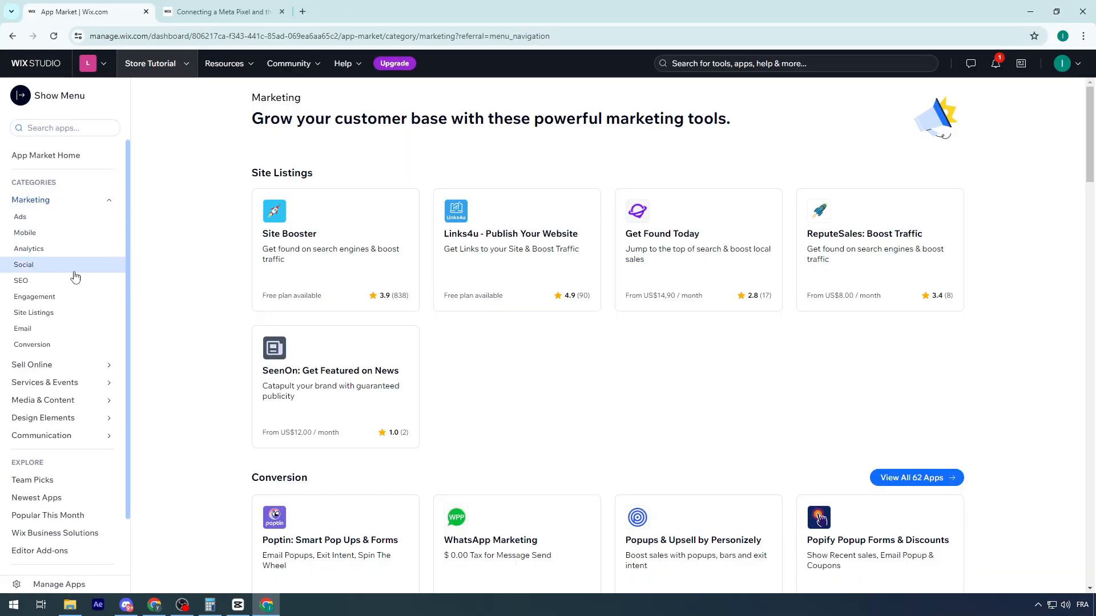
pyautogui.scroll(-3)
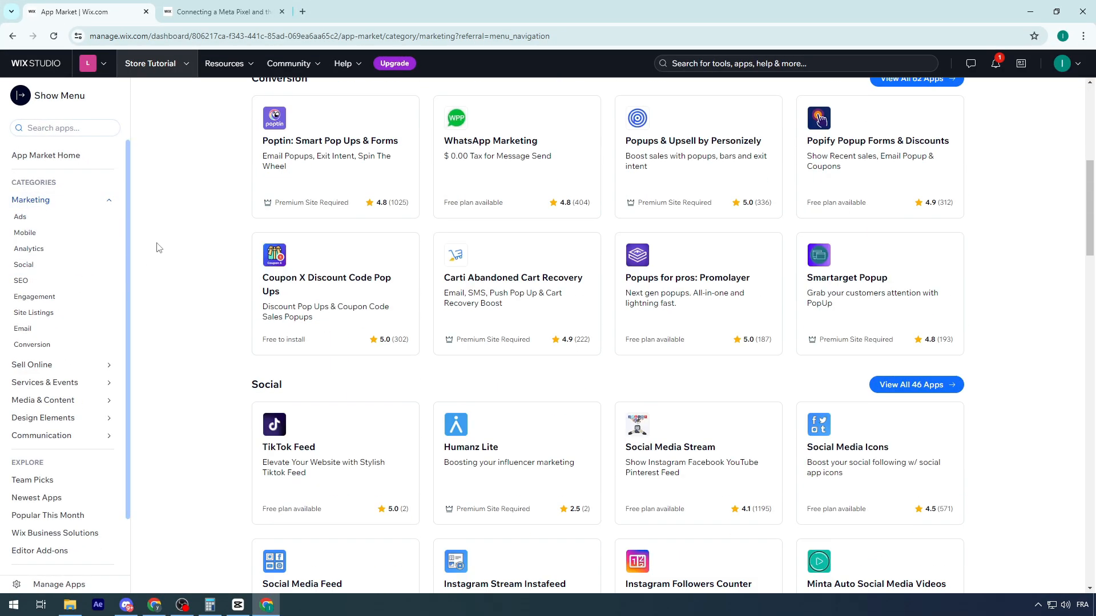
pyautogui.scroll(-3)
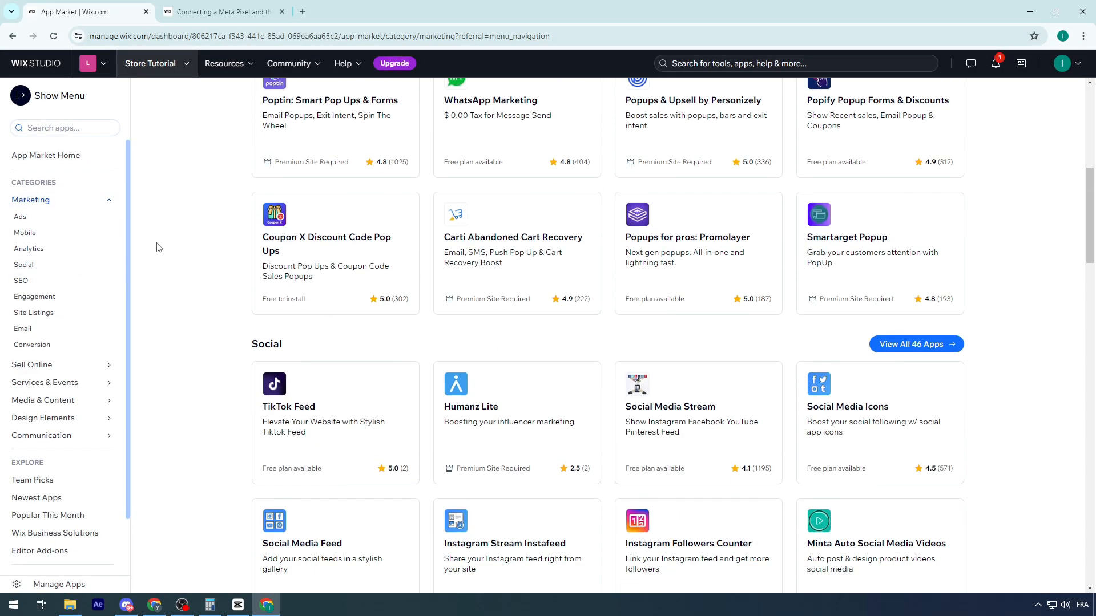
pyautogui.scroll(-3)
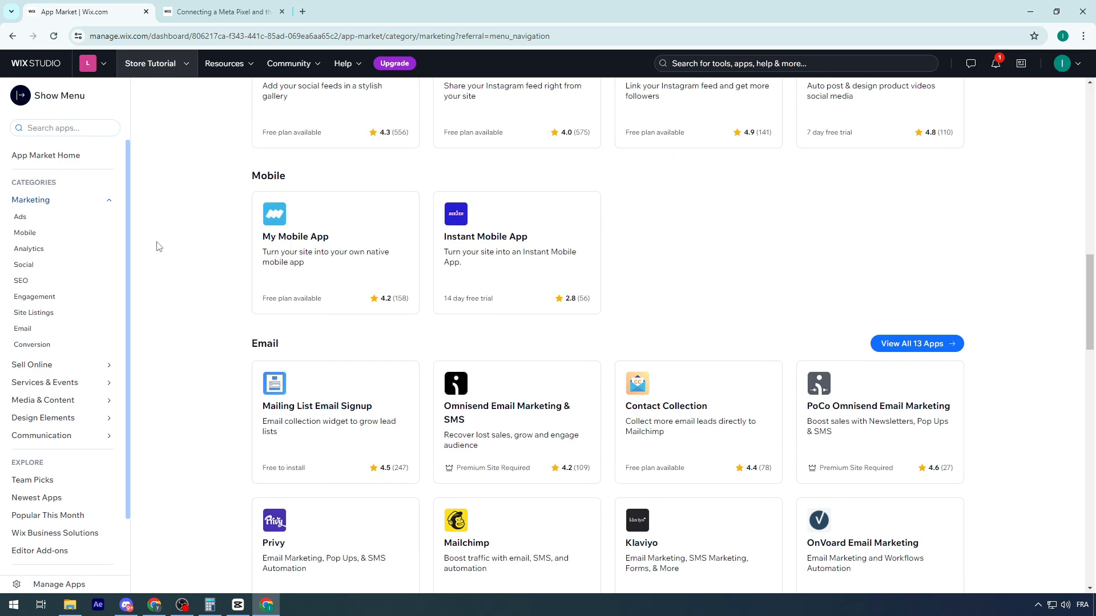
pyautogui.scroll(-3)
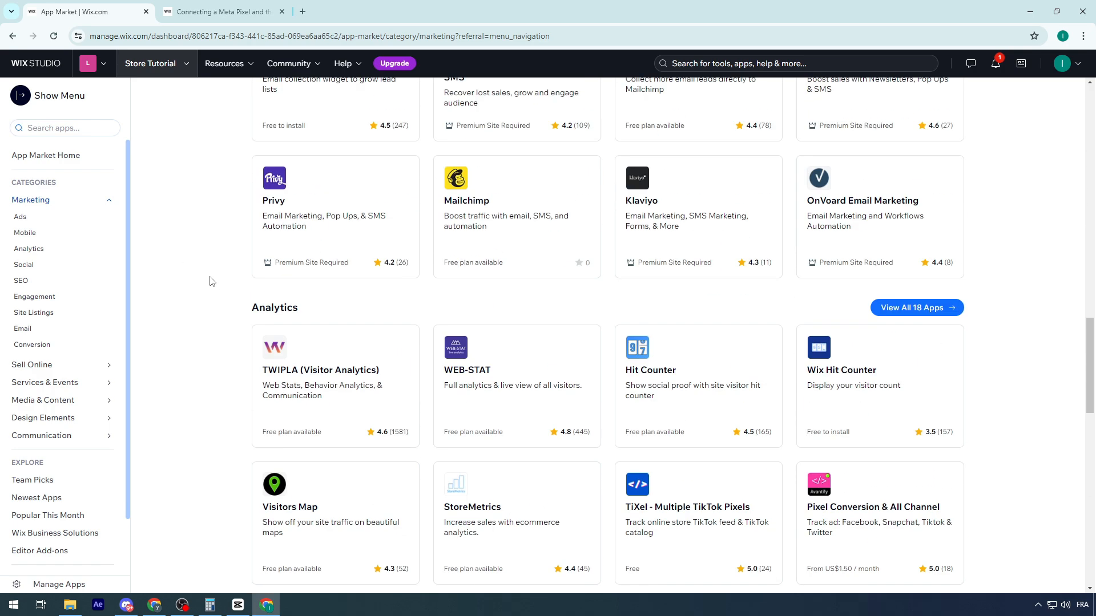
pyautogui.write('facebo')
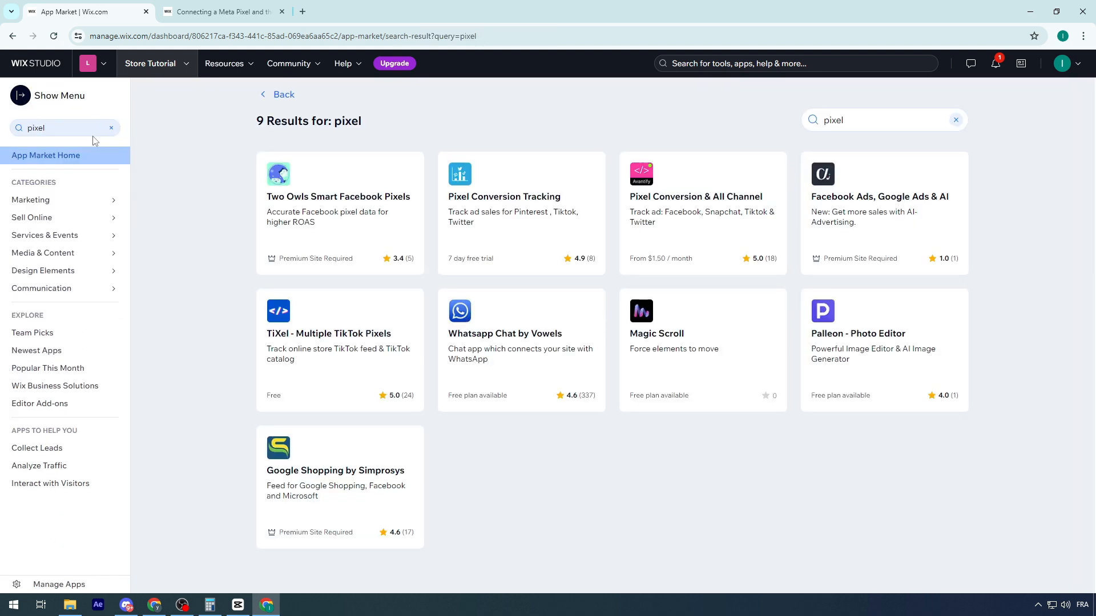
pyautogui.moveTo(169, 225)
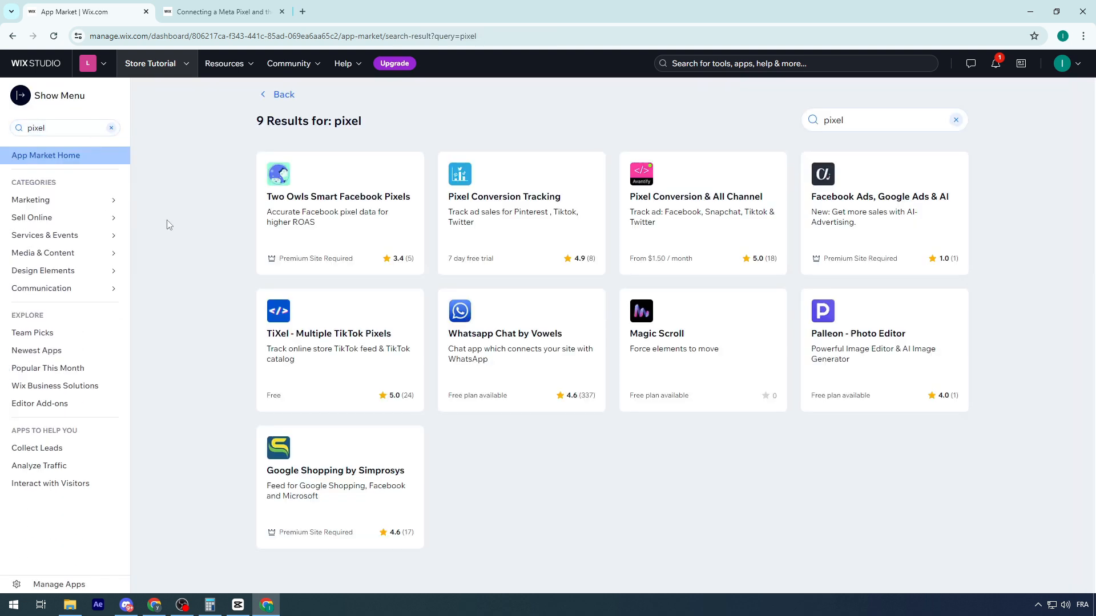
pyautogui.moveTo(803, 450)
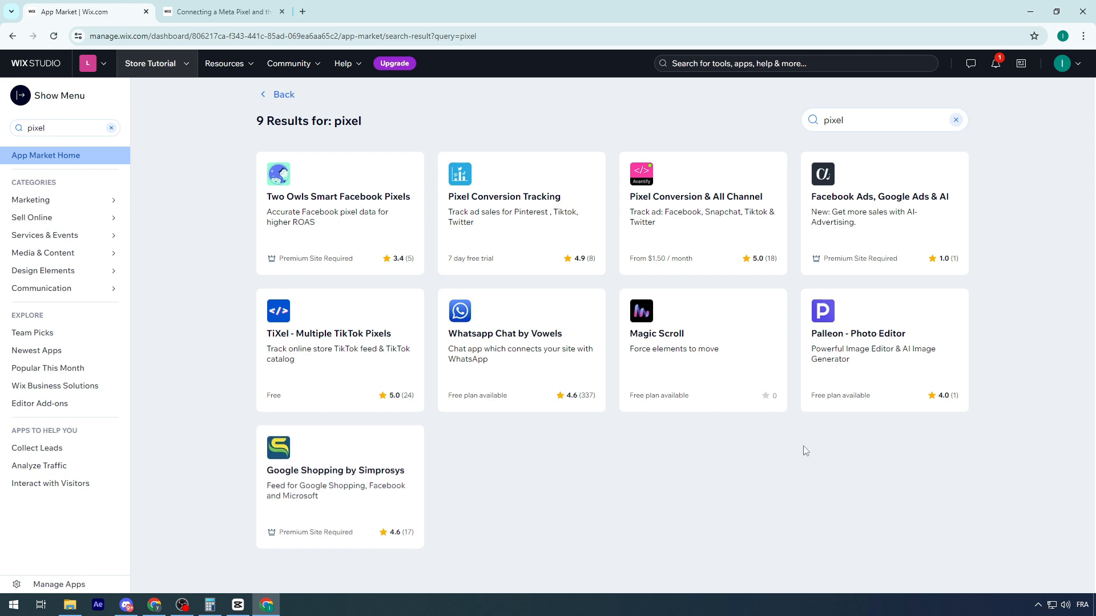
pyautogui.moveTo(468, 120)
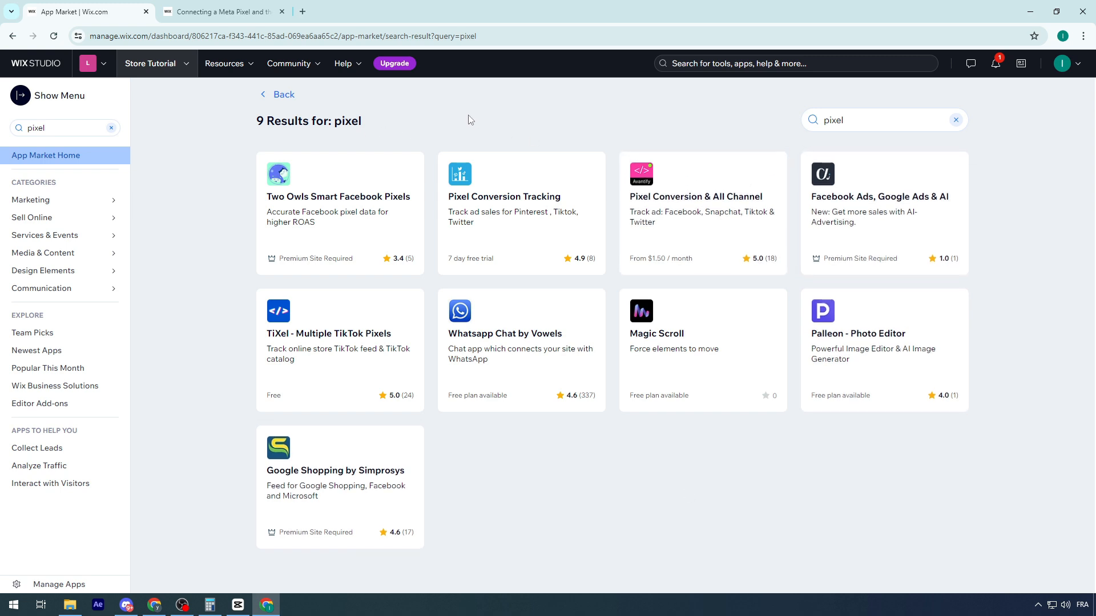
pyautogui.moveTo(527, 469)
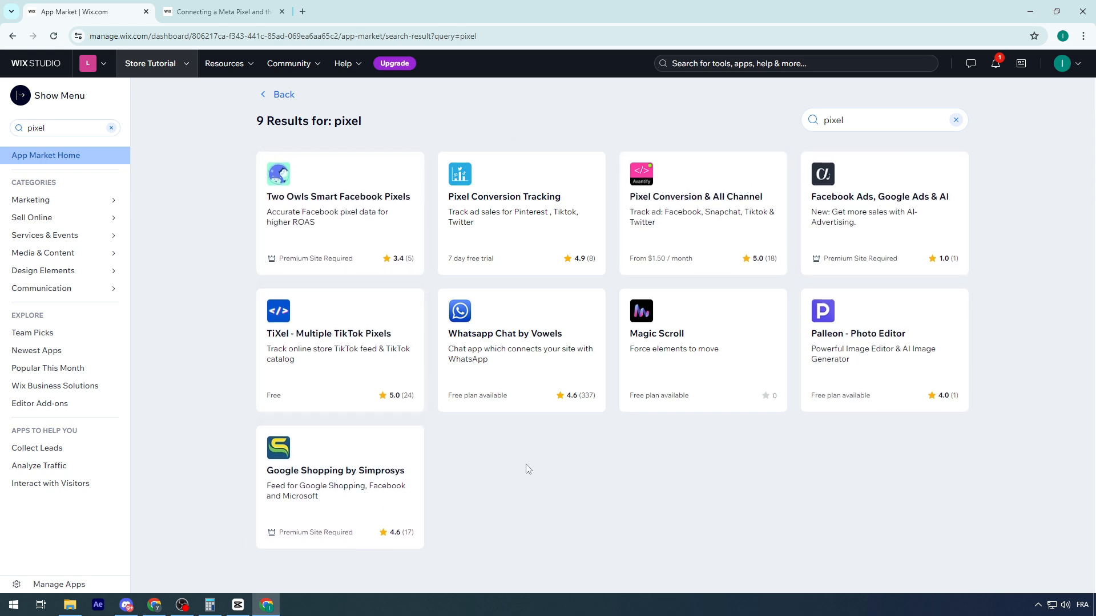
pyautogui.moveTo(347, 355)
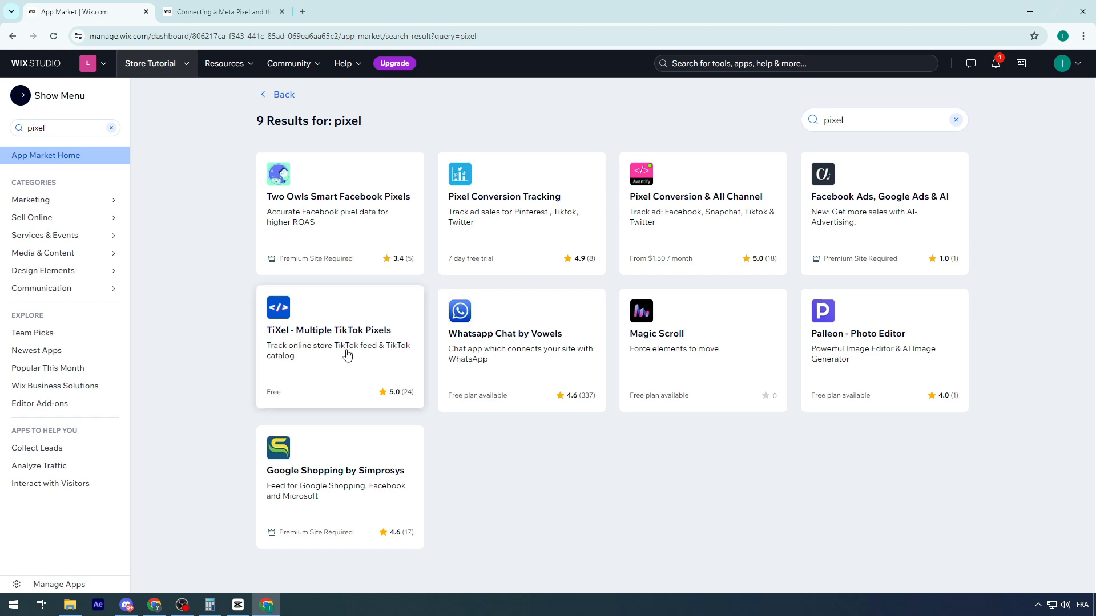
pyautogui.moveTo(238, 179)
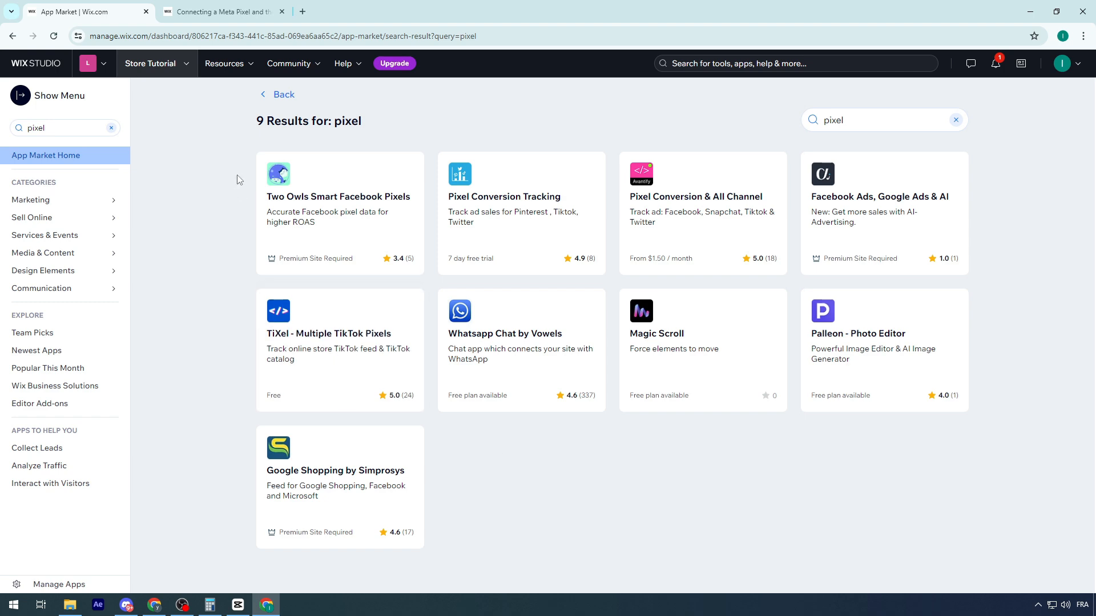
# - Switch to the 'Connecting a Meta Pixel and the Conversions API' help article and skim its top
pyautogui.click(220, 11)
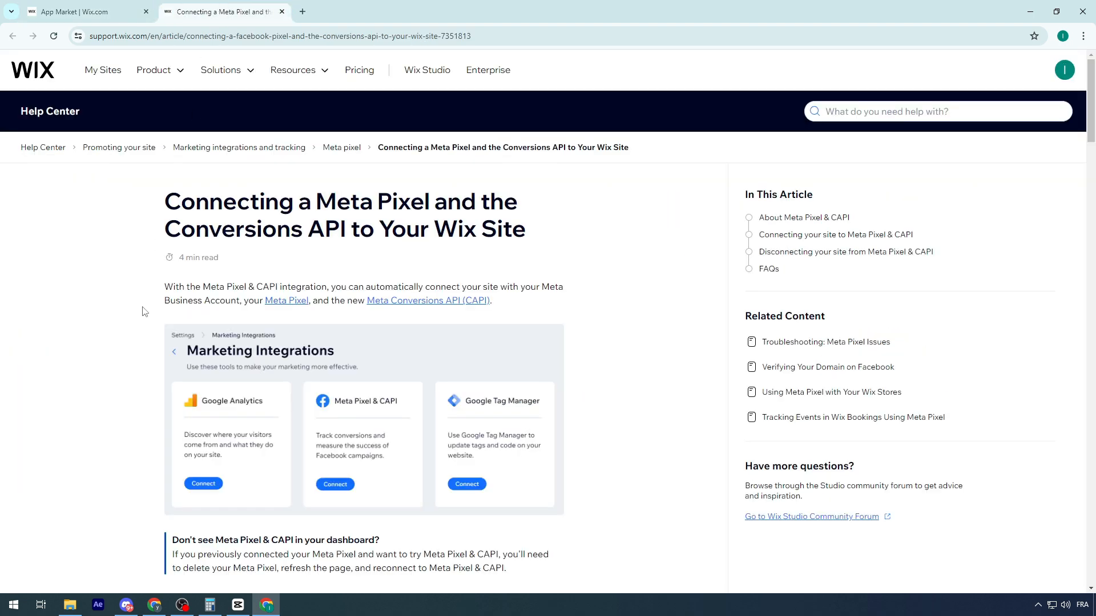
pyautogui.scroll(-3)
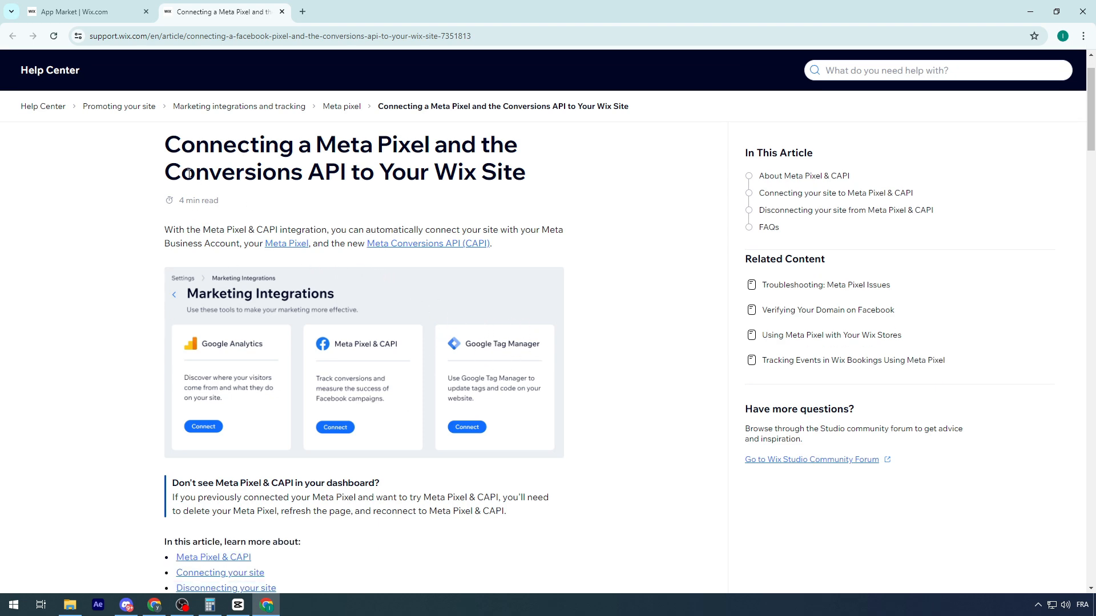
pyautogui.scroll(-3)
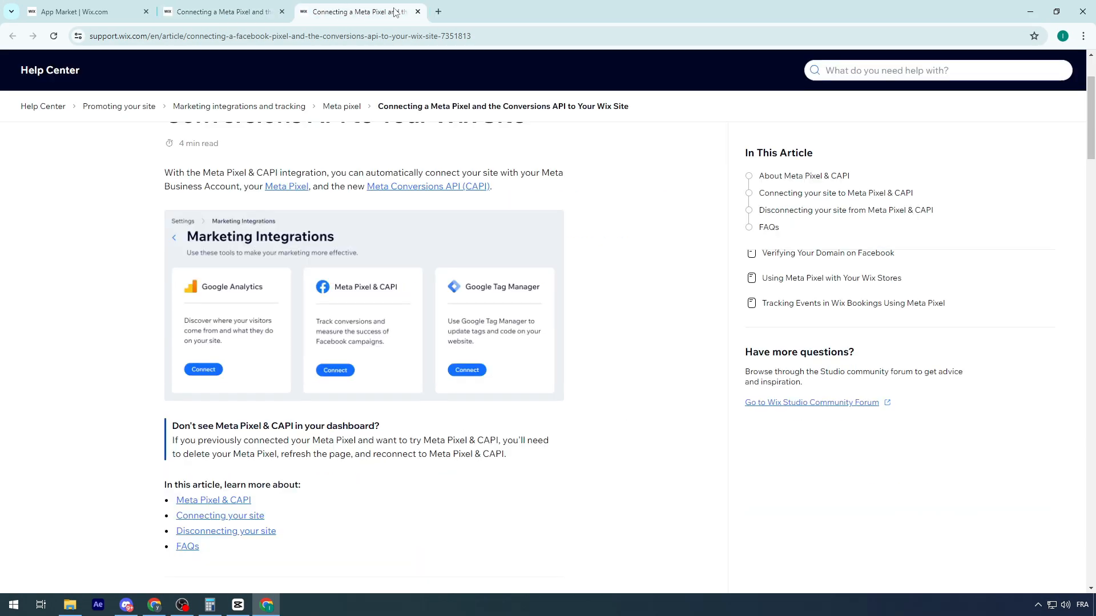
pyautogui.click(416, 11)
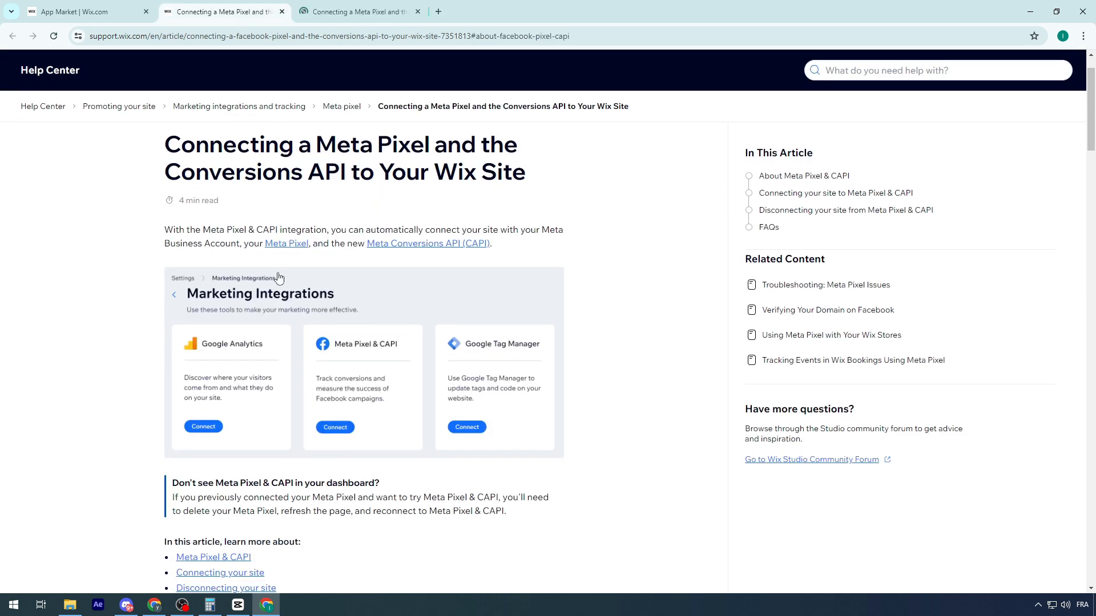
pyautogui.click(418, 11)
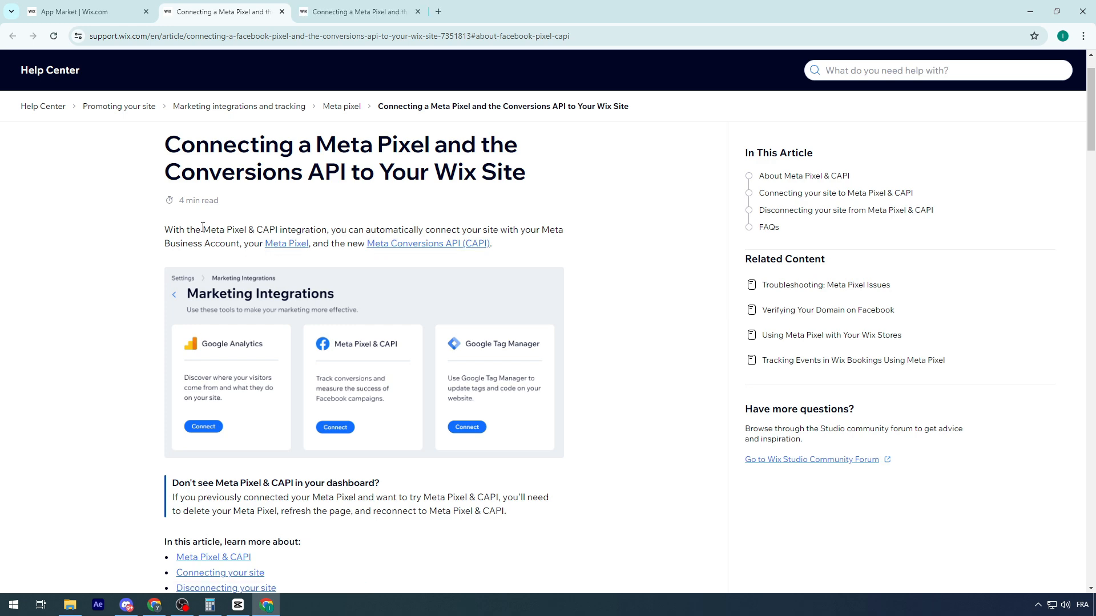
# - Enlarge the article text and read down through its About section
pyautogui.press('ctrl+plus')
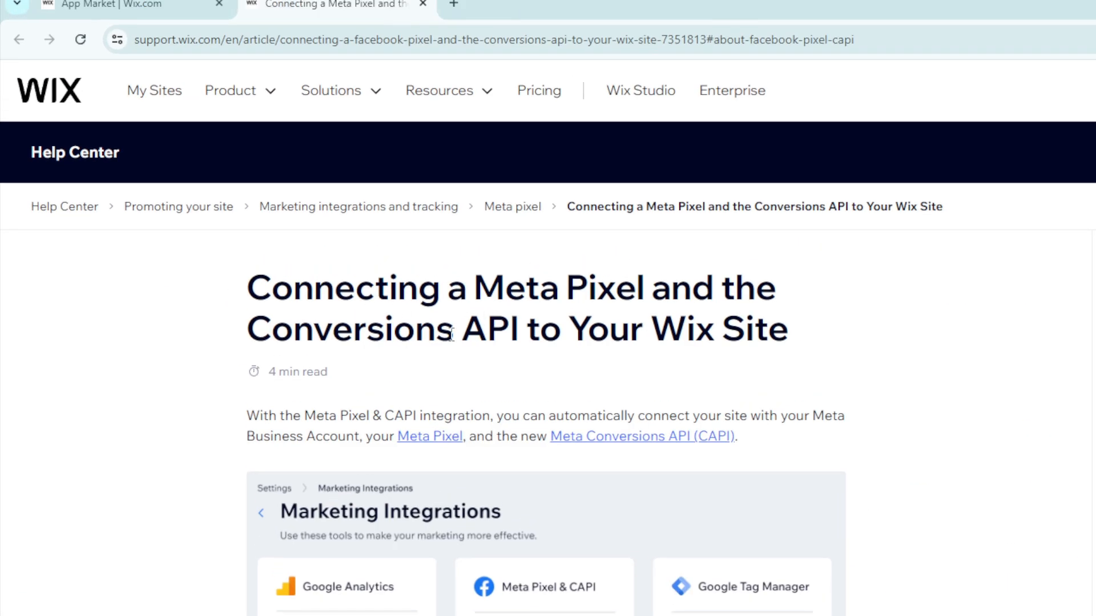
pyautogui.scroll(-3)
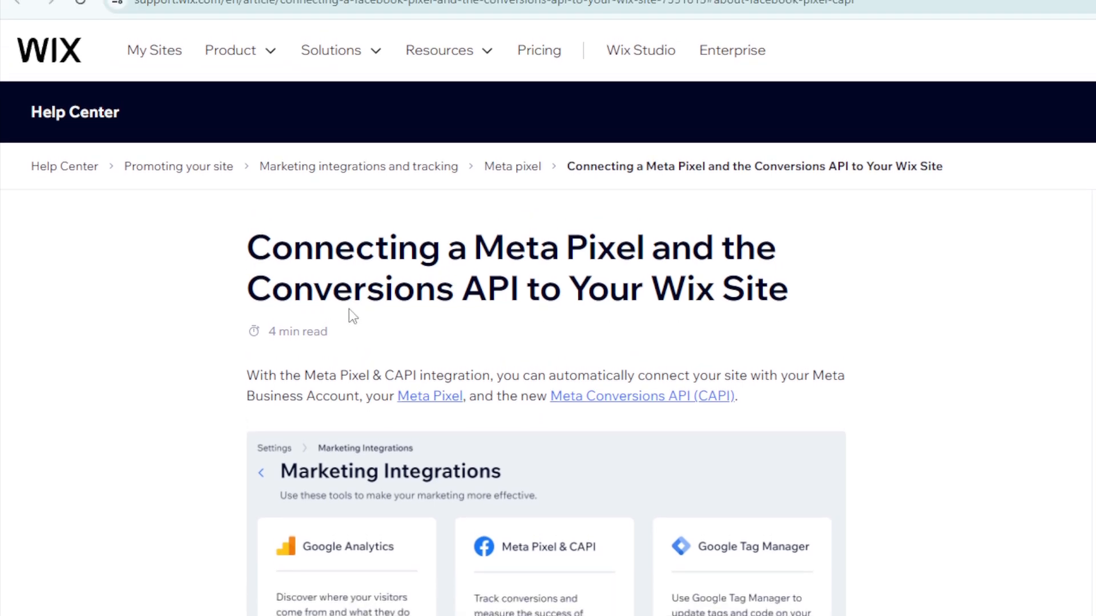
pyautogui.scroll(-3)
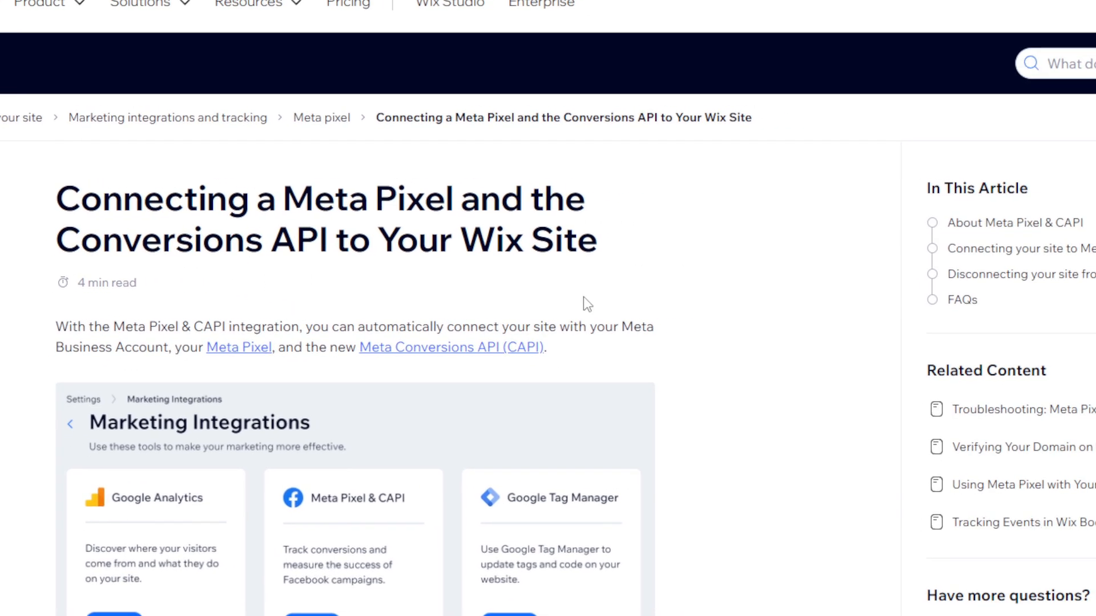
pyautogui.scroll(-3)
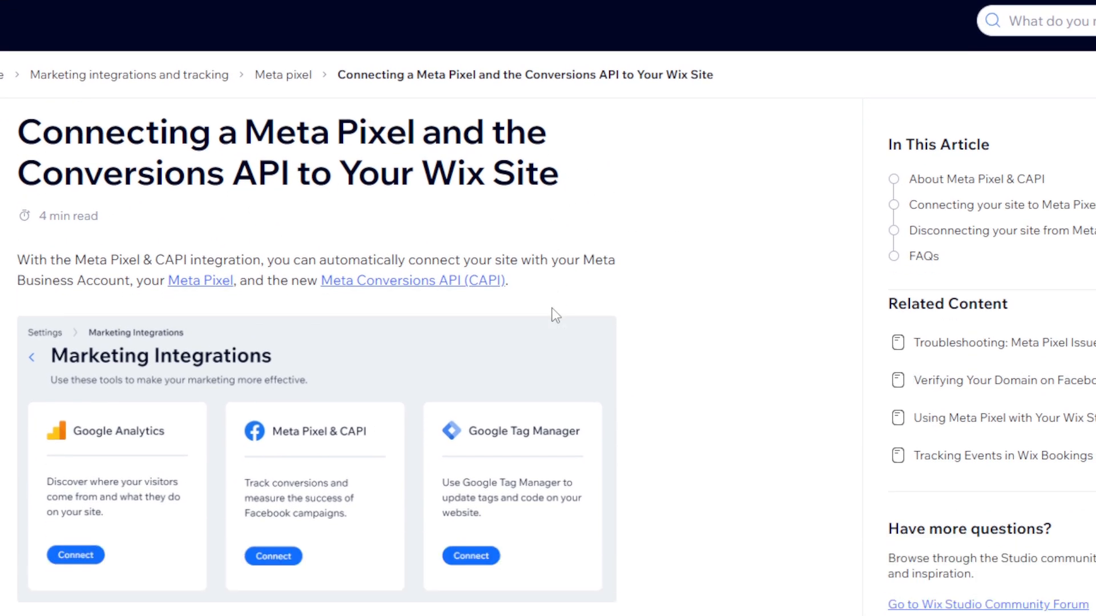
pyautogui.scroll(-3)
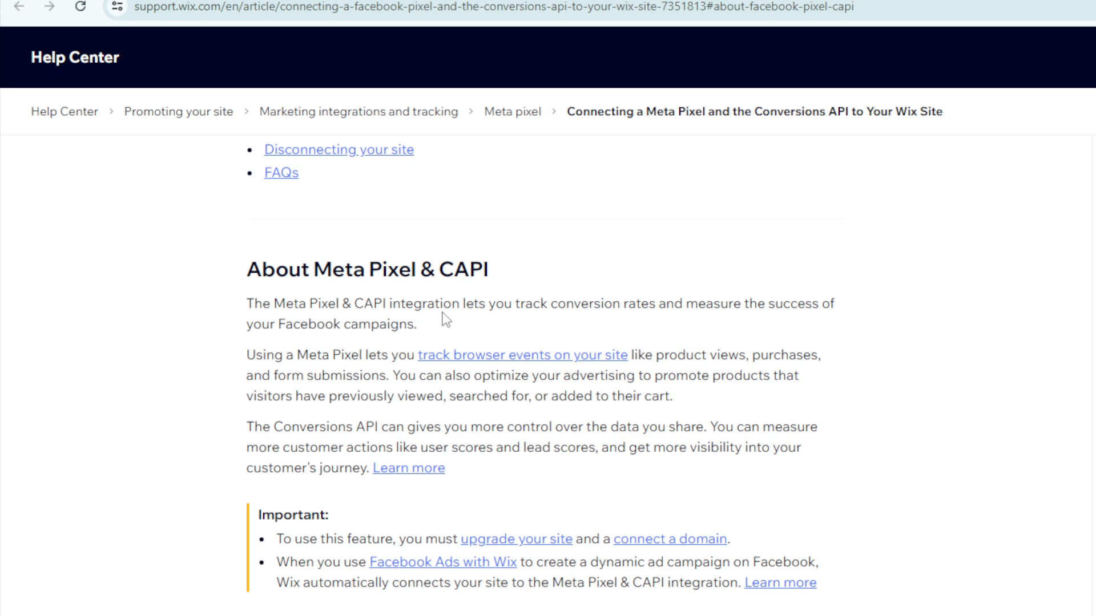
# - Scroll past the About section to the six numbered 'To connect your site' steps
pyautogui.scroll(-3)
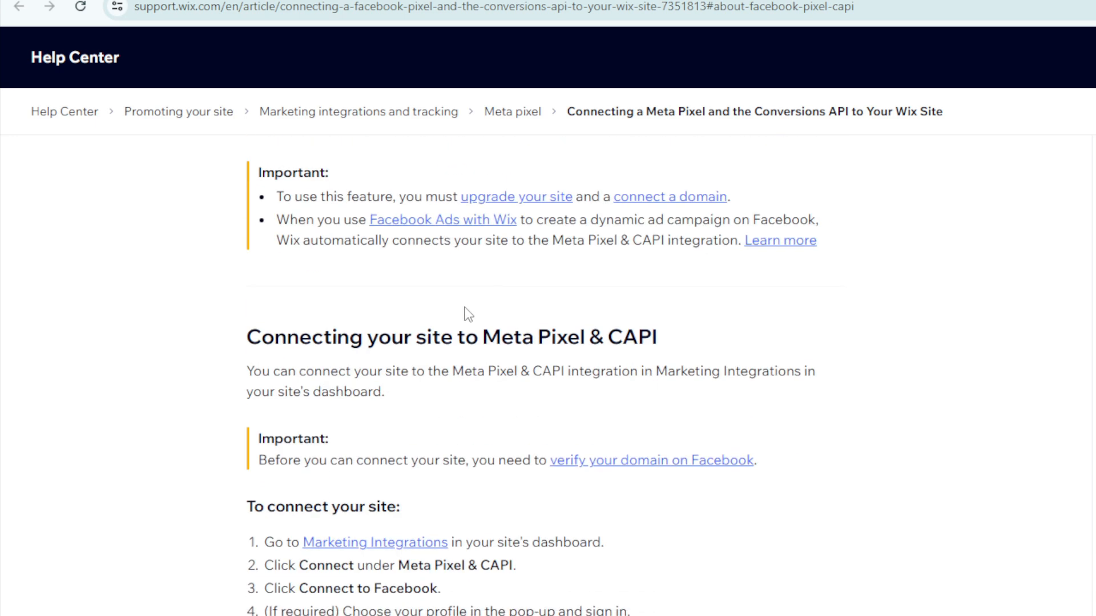
pyautogui.scroll(-3)
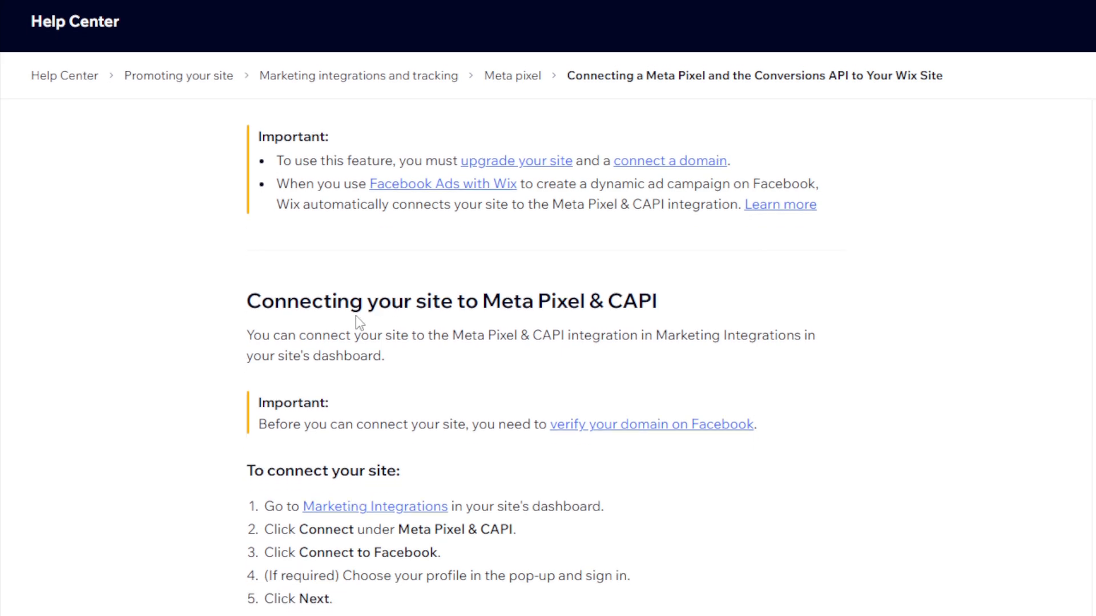
pyautogui.scroll(-3)
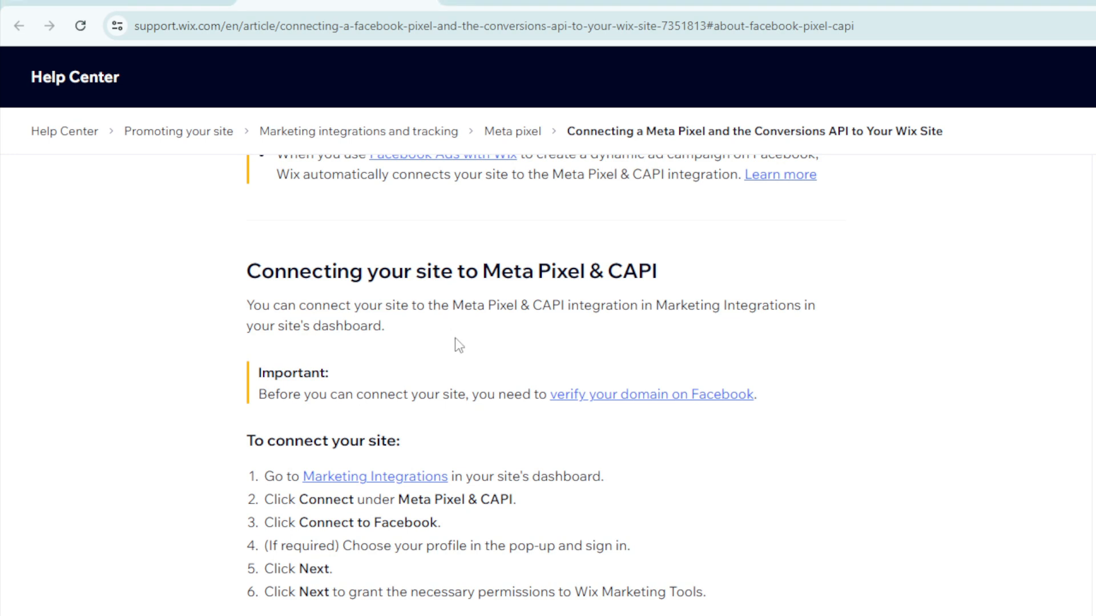
pyautogui.scroll(-3)
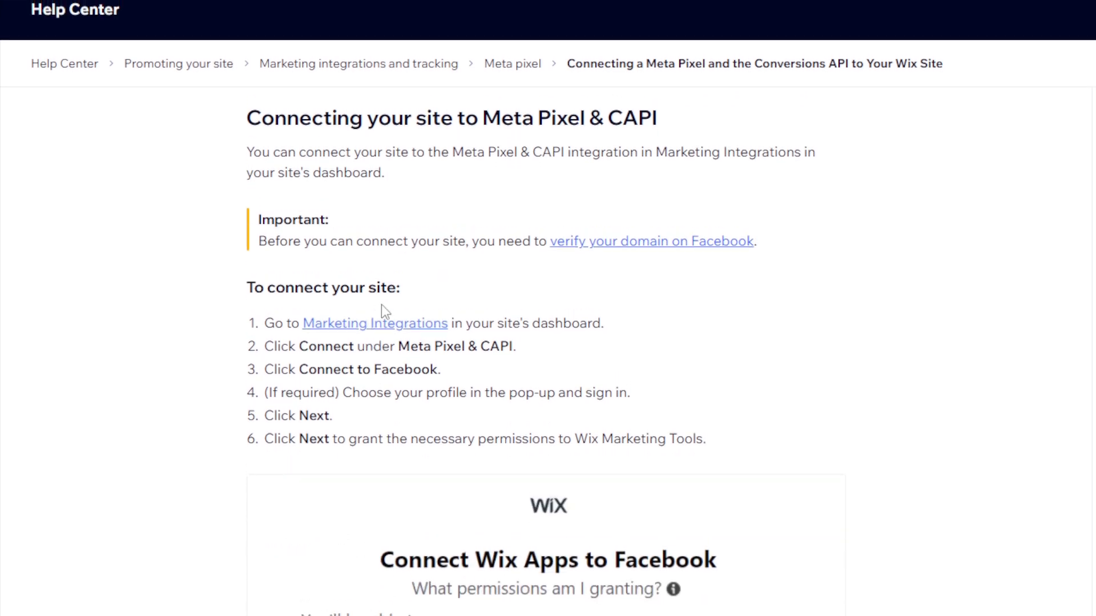
pyautogui.scroll(3)
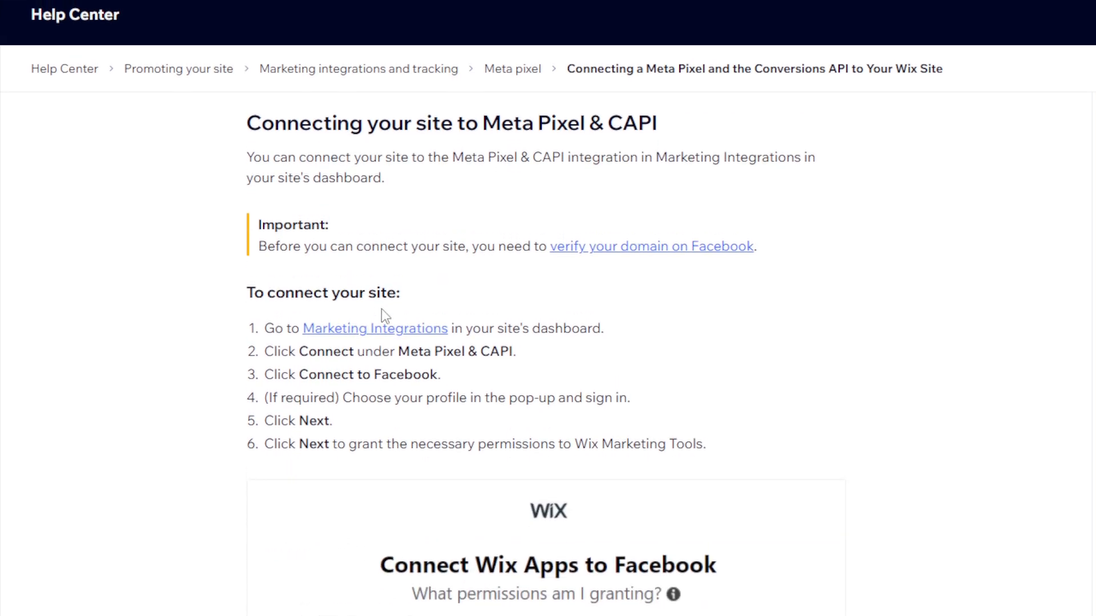
pyautogui.scroll(-3)
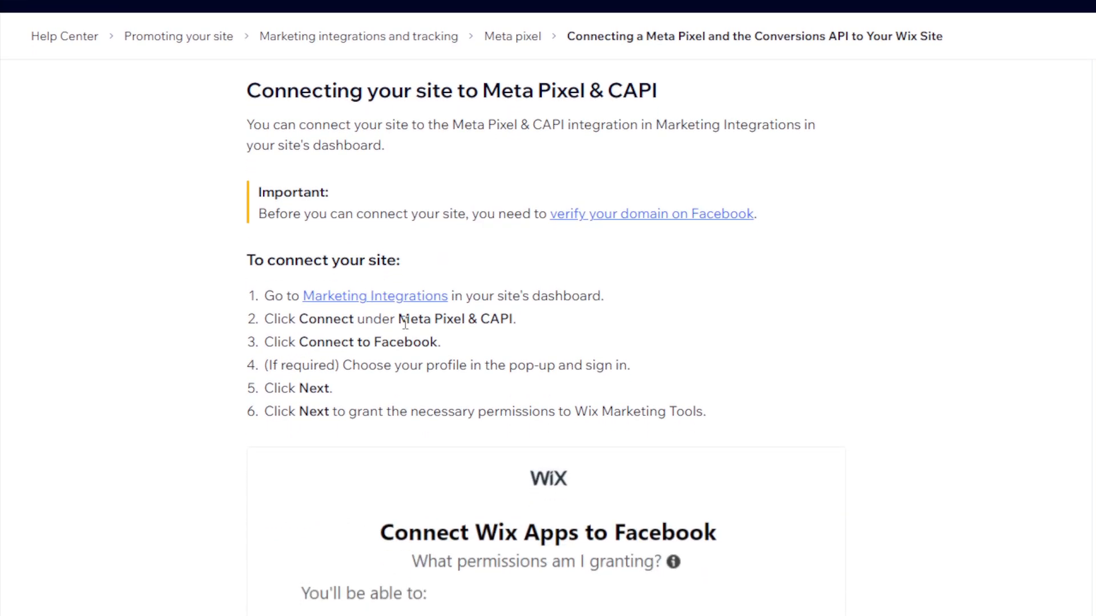
pyautogui.scroll(-3)
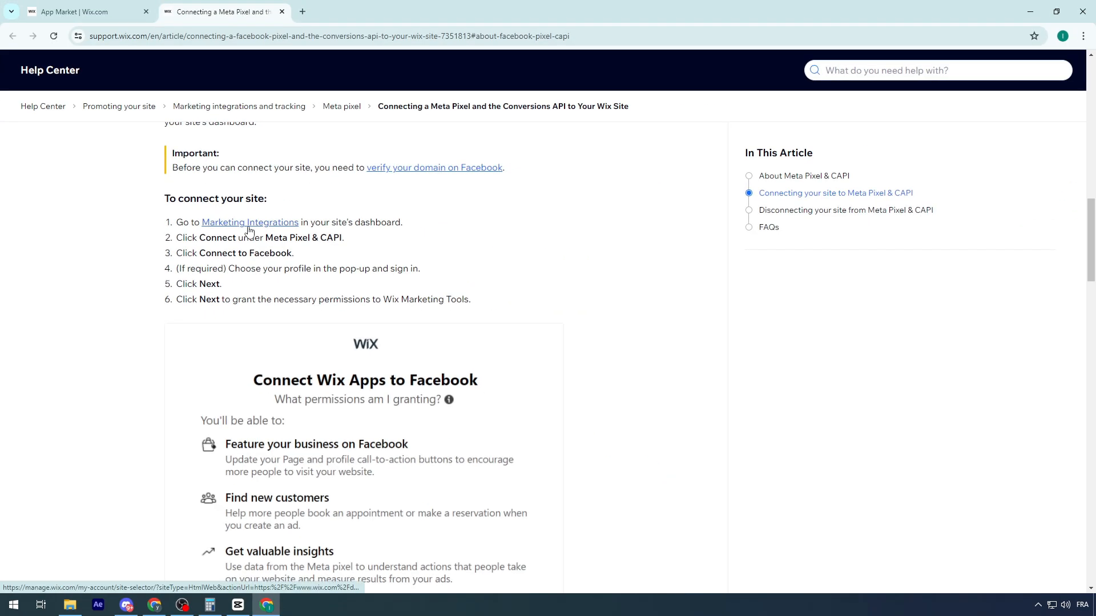
# - Follow the article's Marketing Integrations link and highlight the Meta Pixel & CAPI card title
pyautogui.click(249, 222)
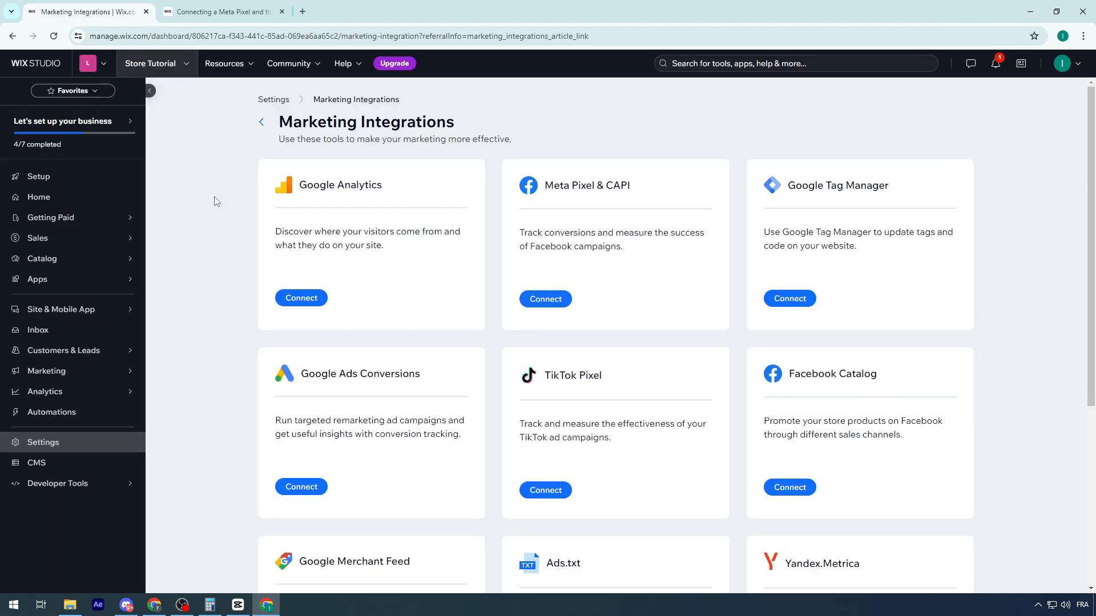
pyautogui.scroll(-3)
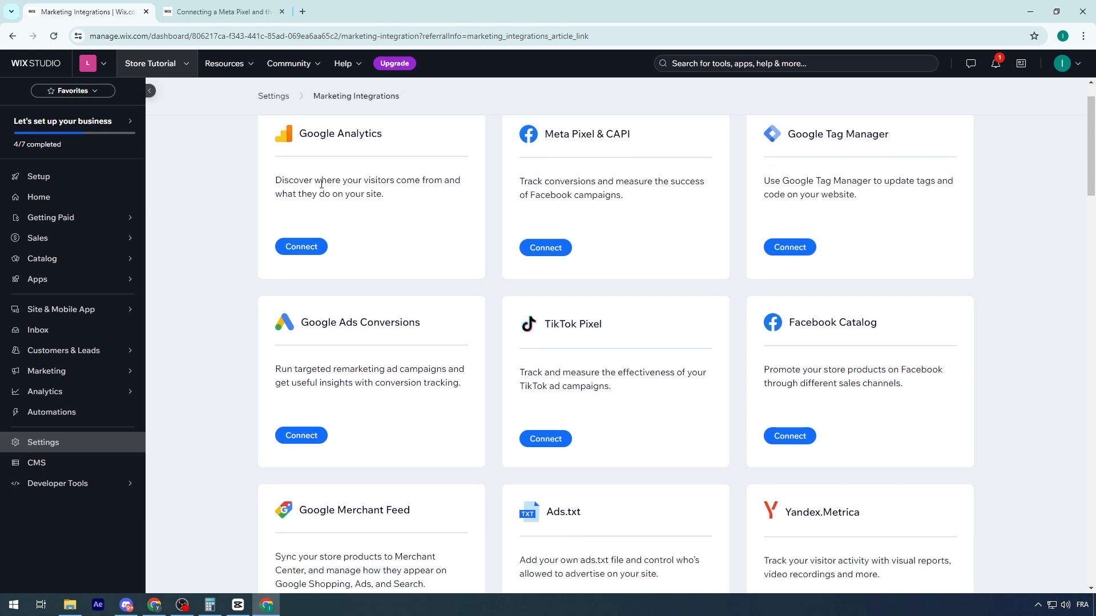
pyautogui.scroll(3)
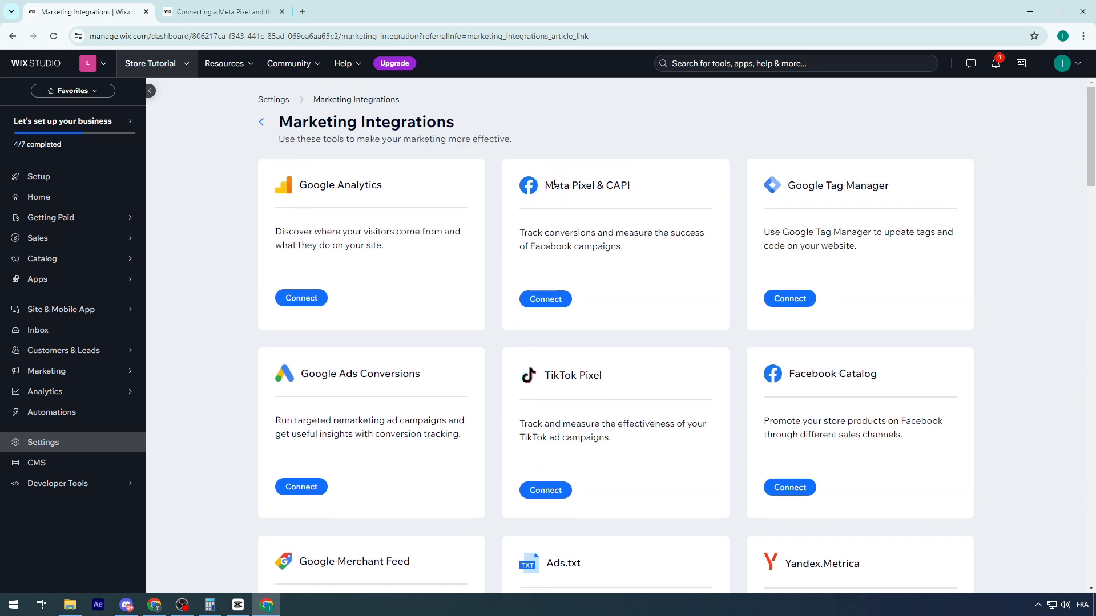
pyautogui.doubleClick(587, 185)
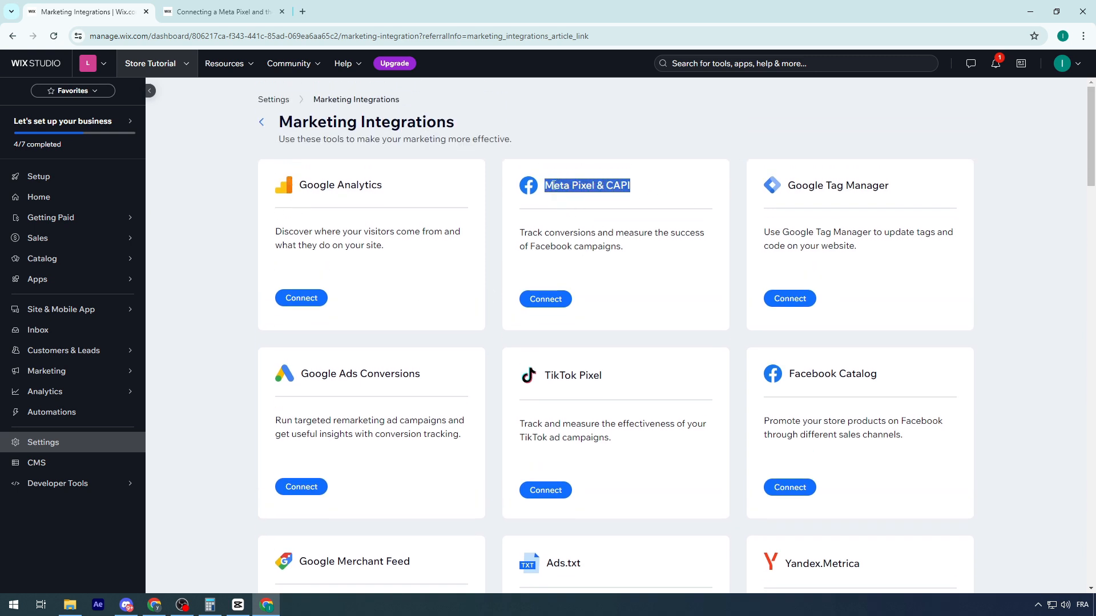
pyautogui.click(220, 12)
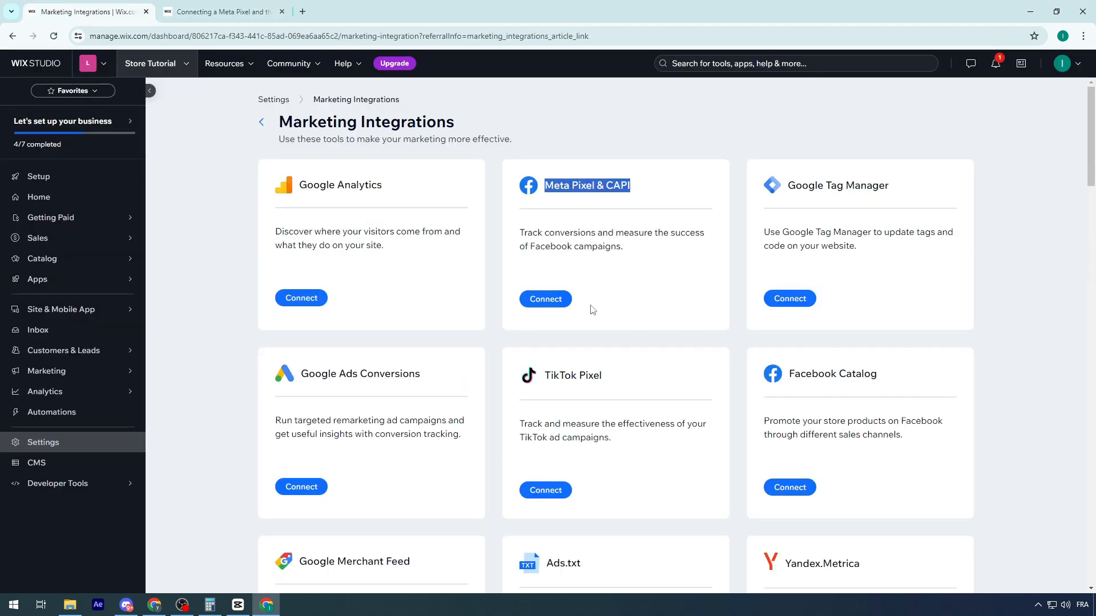
# - From the Meta Pixel & CAPI page choose Upgrade, then find 'marketing' across the Premium plans
pyautogui.click(544, 299)
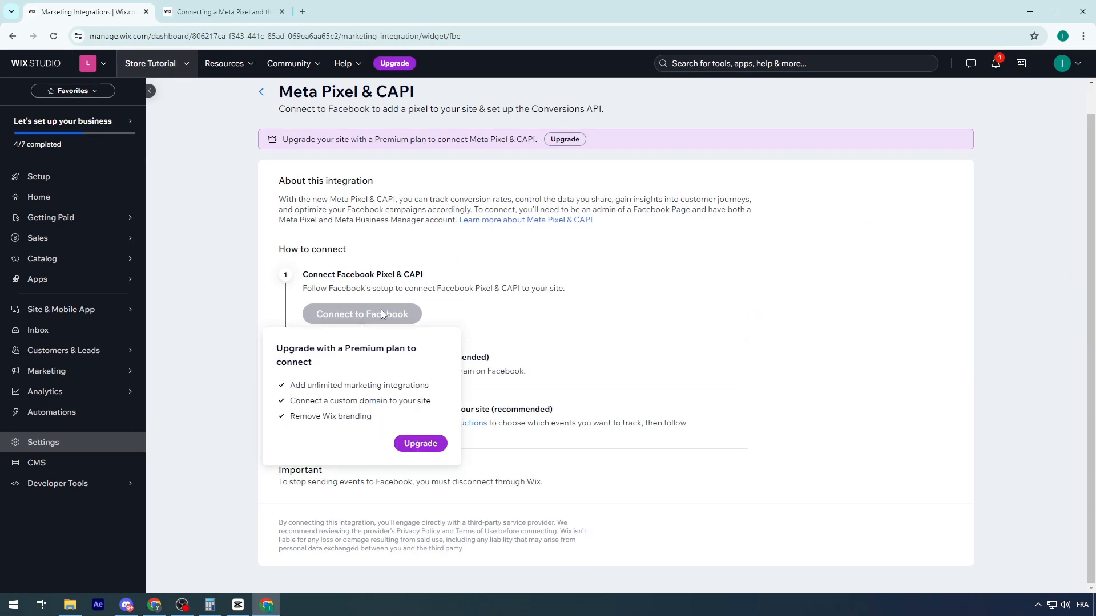
pyautogui.moveTo(418, 443)
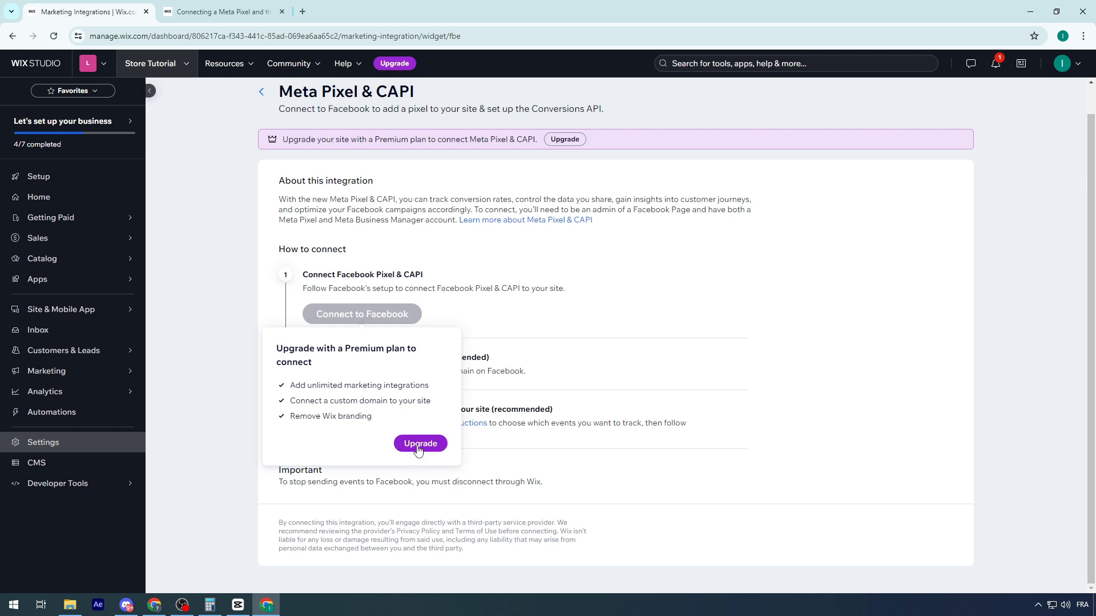
pyautogui.click(420, 443)
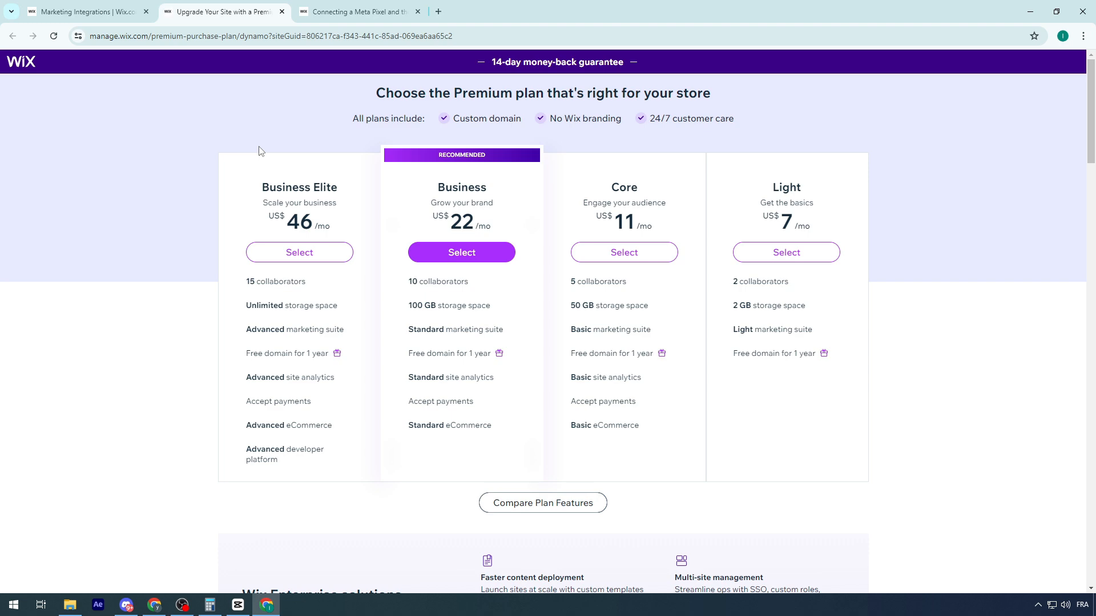
pyautogui.moveTo(241, 129)
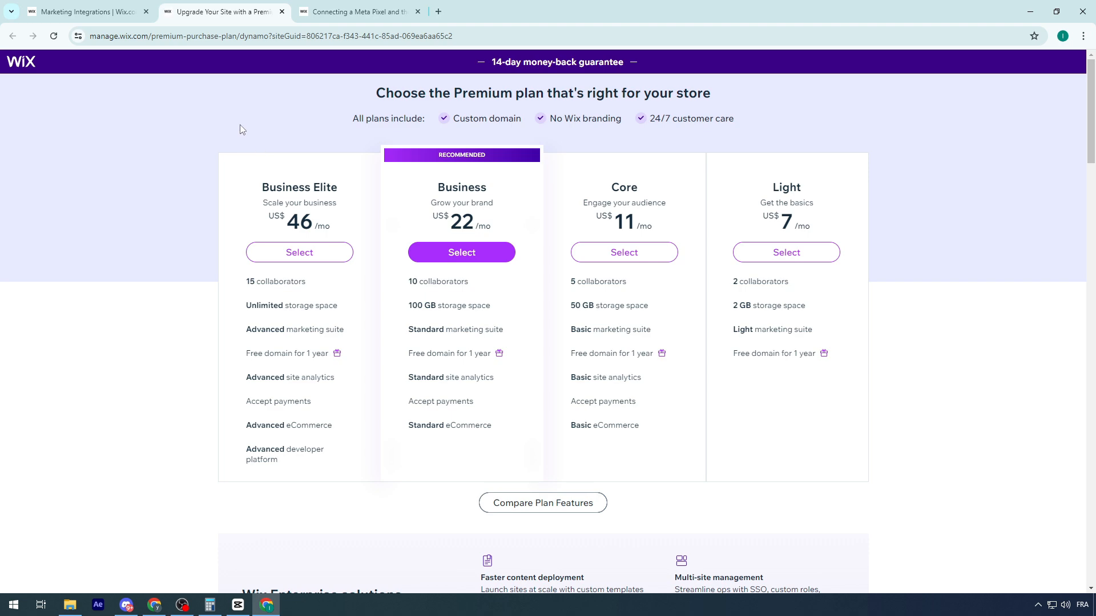
pyautogui.scroll(-3)
pyautogui.write('m')
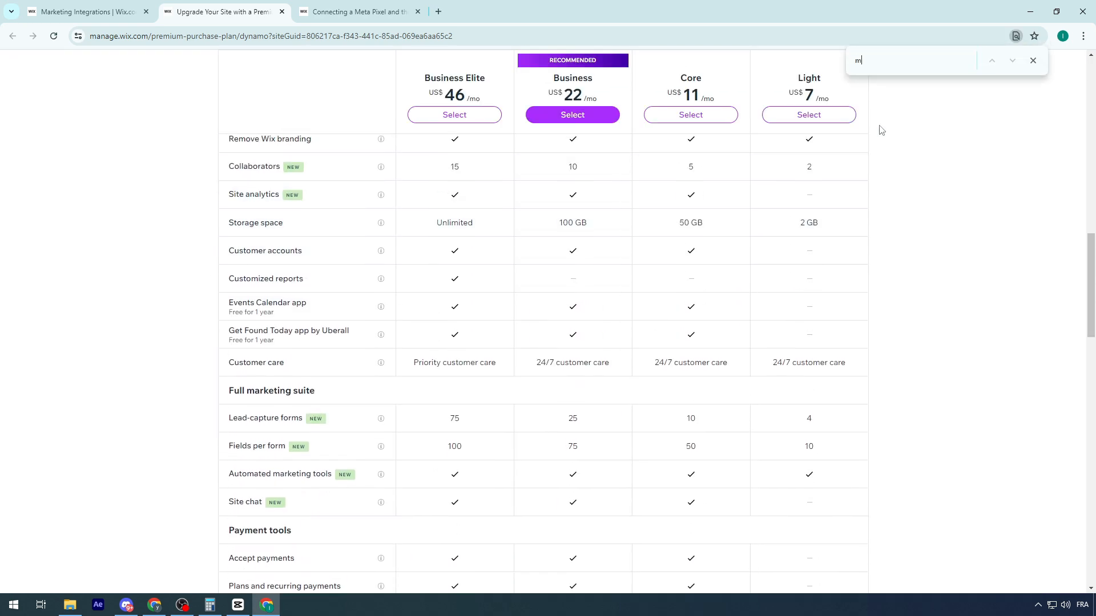
pyautogui.write('arketing')
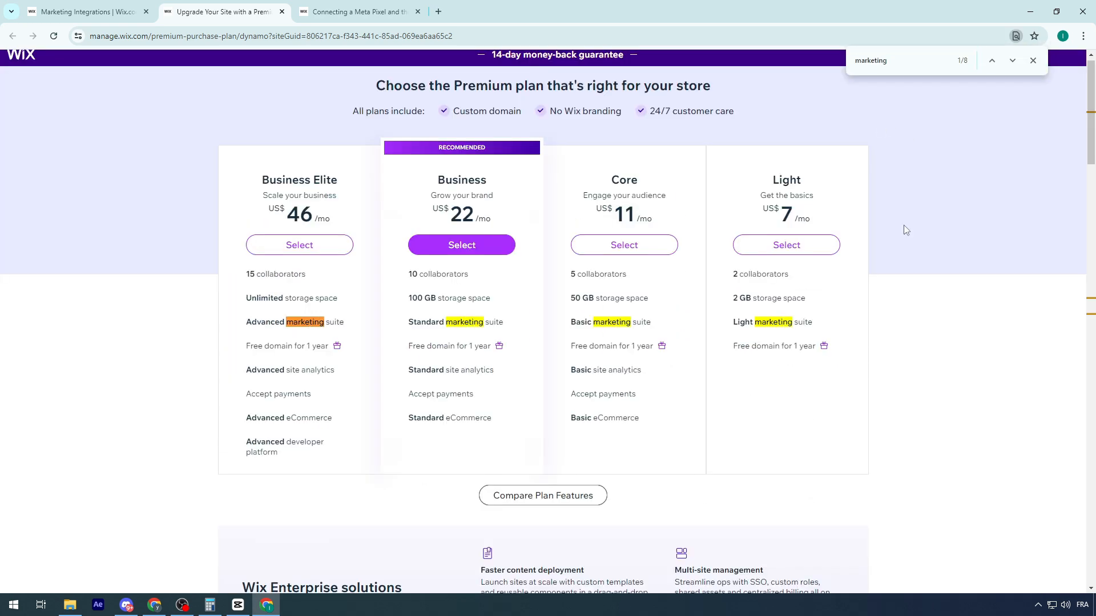
pyautogui.moveTo(635, 328)
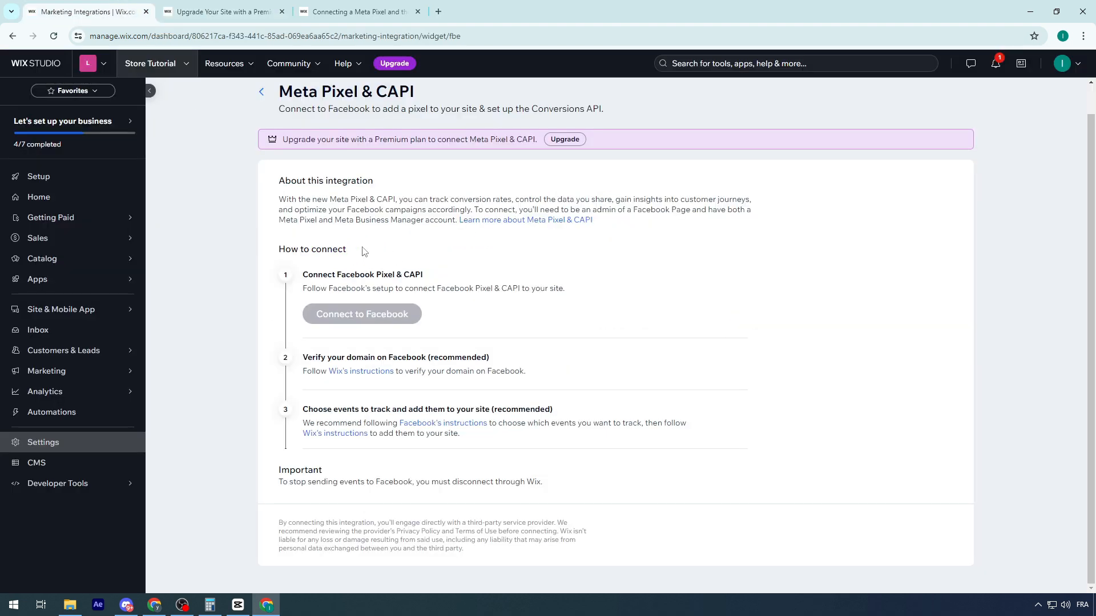
pyautogui.moveTo(352, 221)
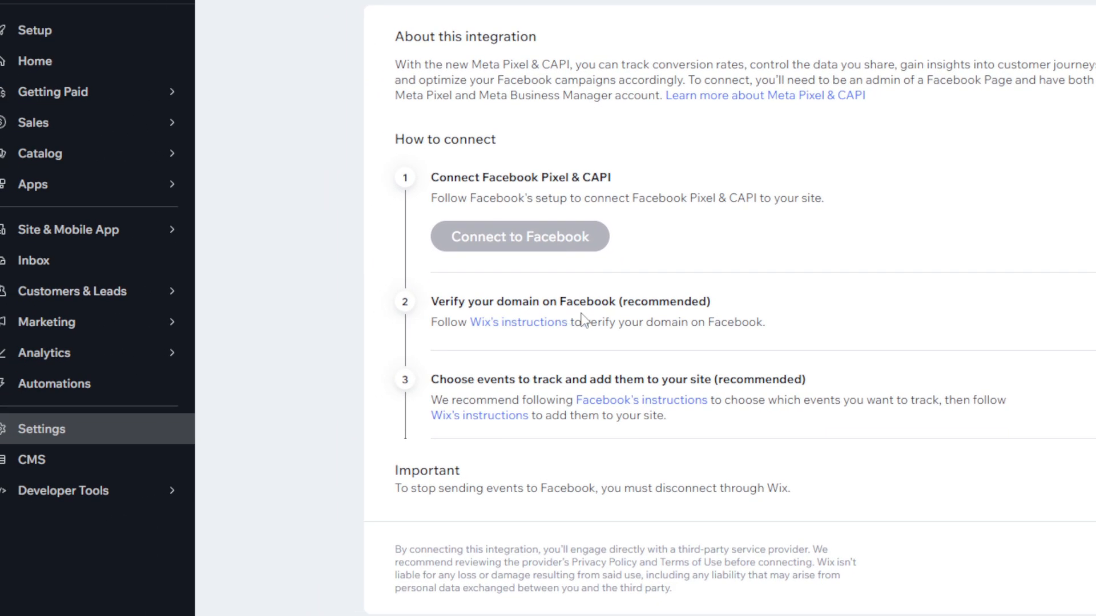
pyautogui.moveTo(559, 328)
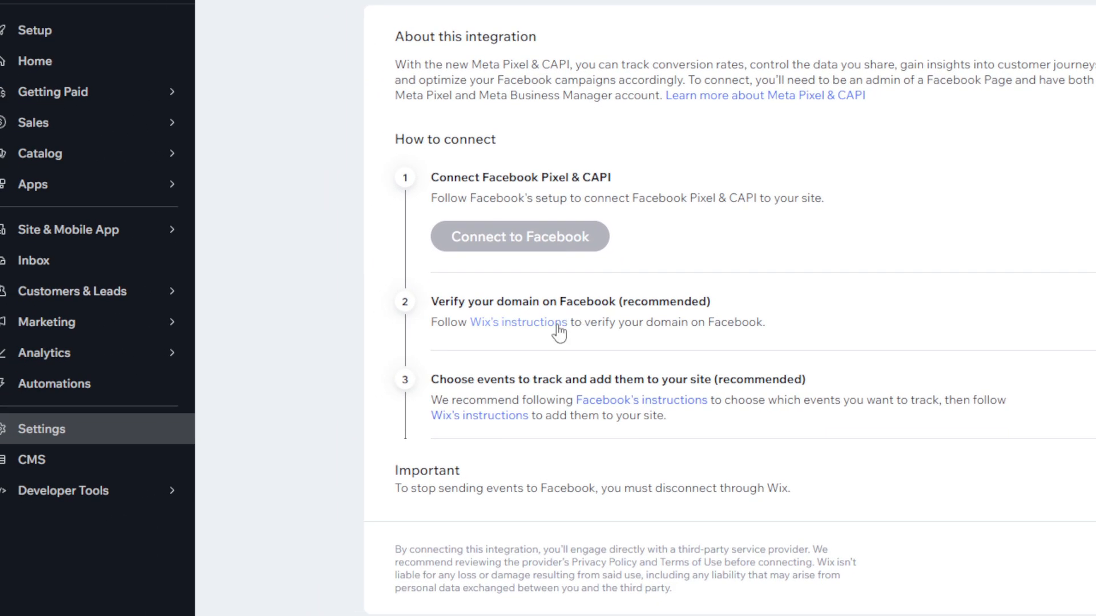
# - Follow the 'Wix's instructions' link to the Facebook domain-verification article and read its opening steps
pyautogui.click(517, 321)
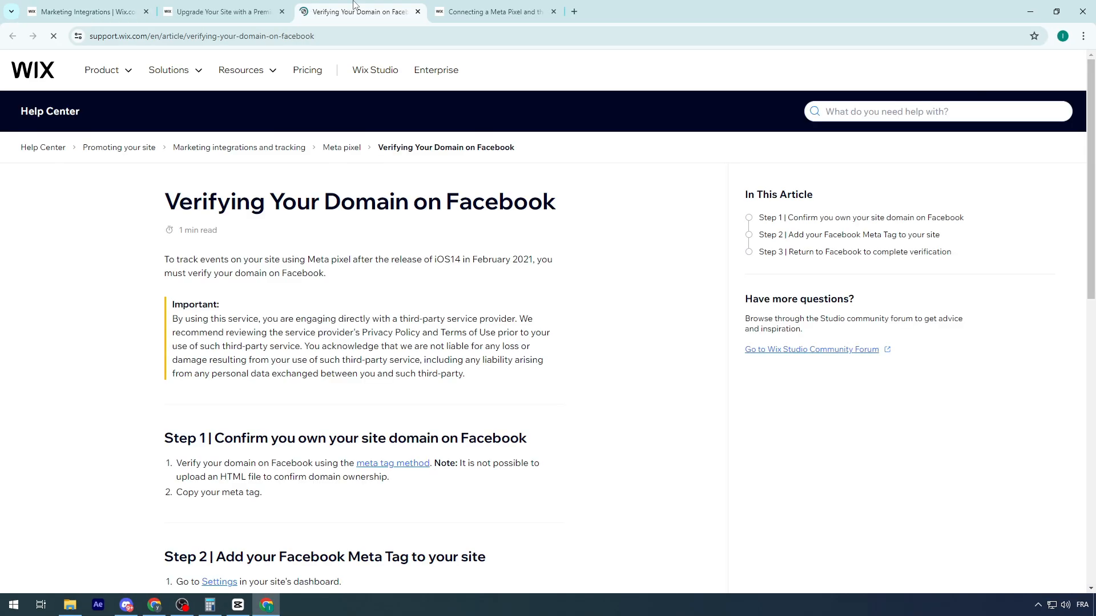
pyautogui.scroll(-3)
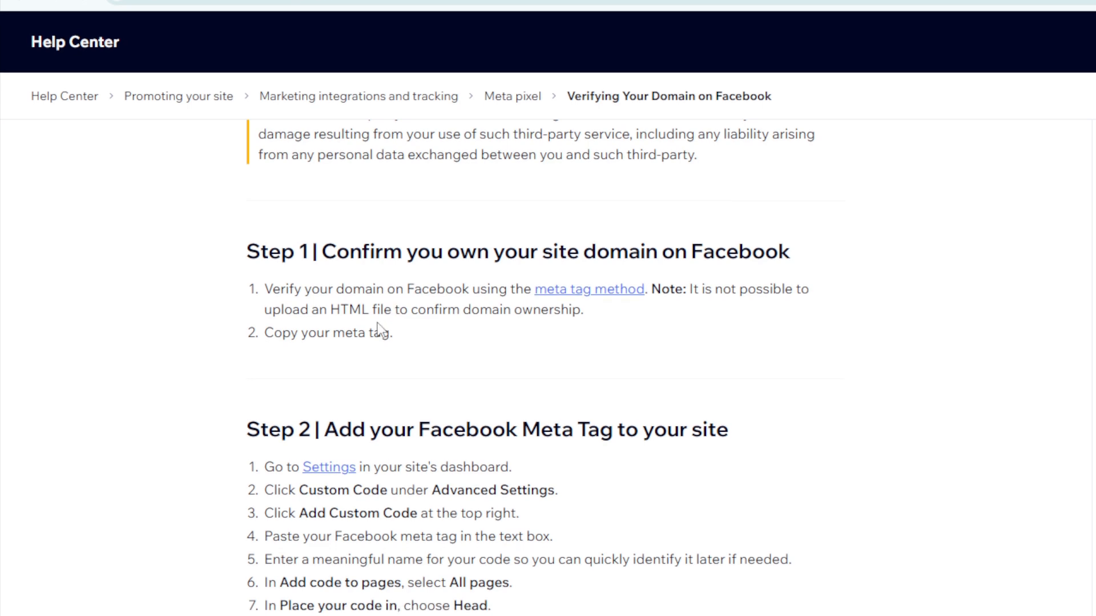
pyautogui.scroll(3)
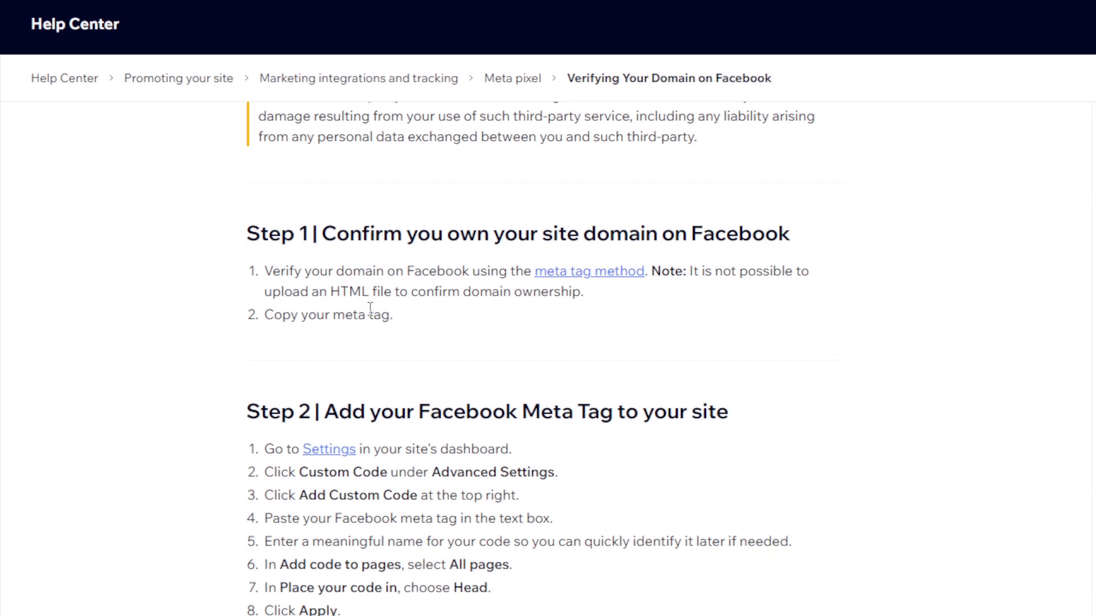
pyautogui.scroll(-3)
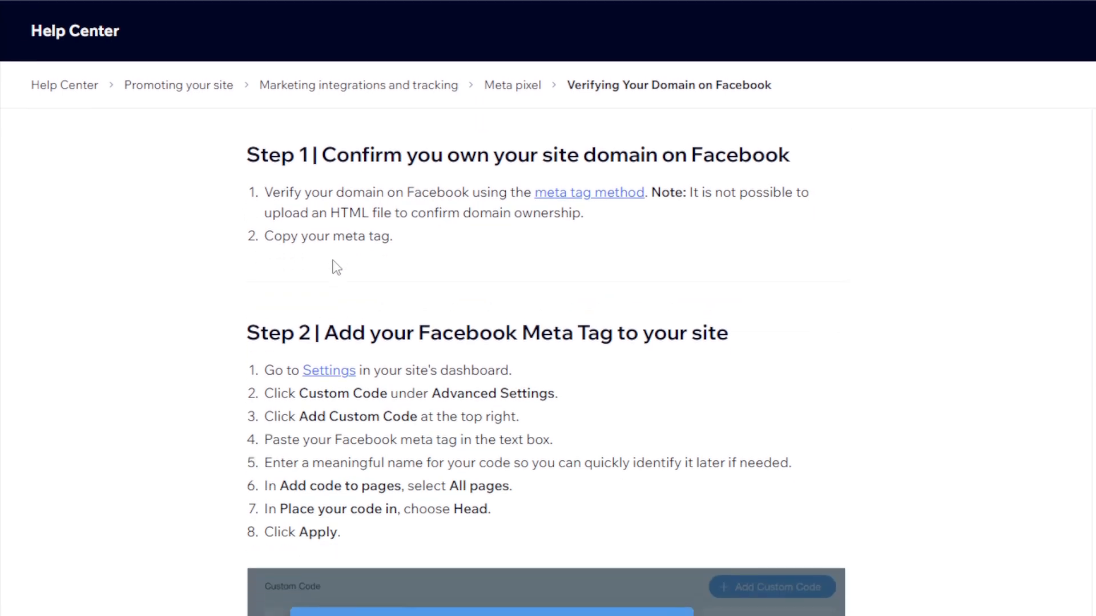
pyautogui.scroll(-3)
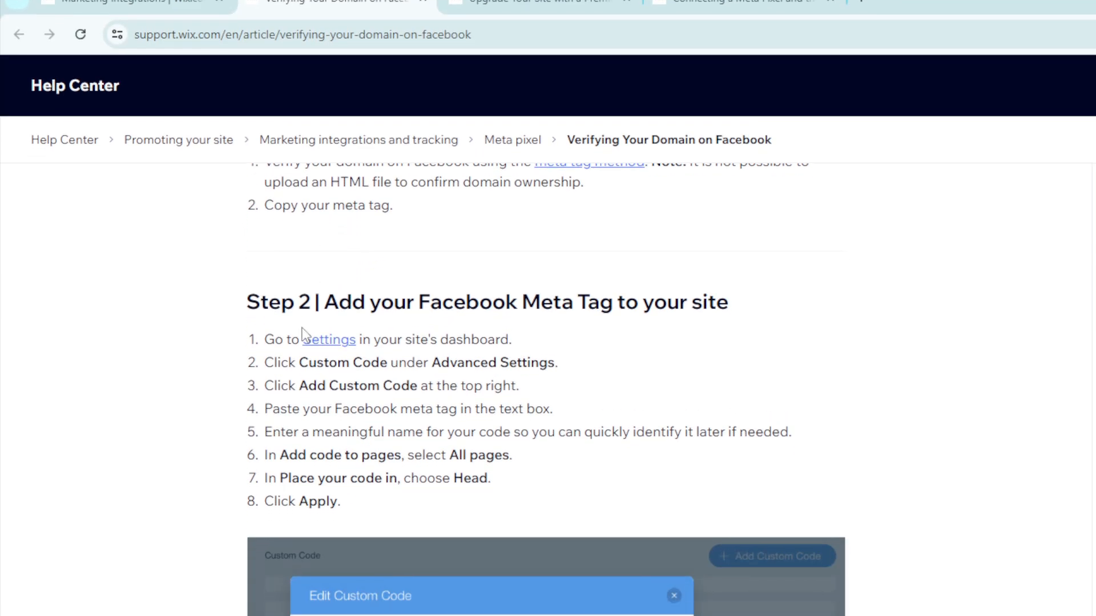
pyautogui.scroll(-3)
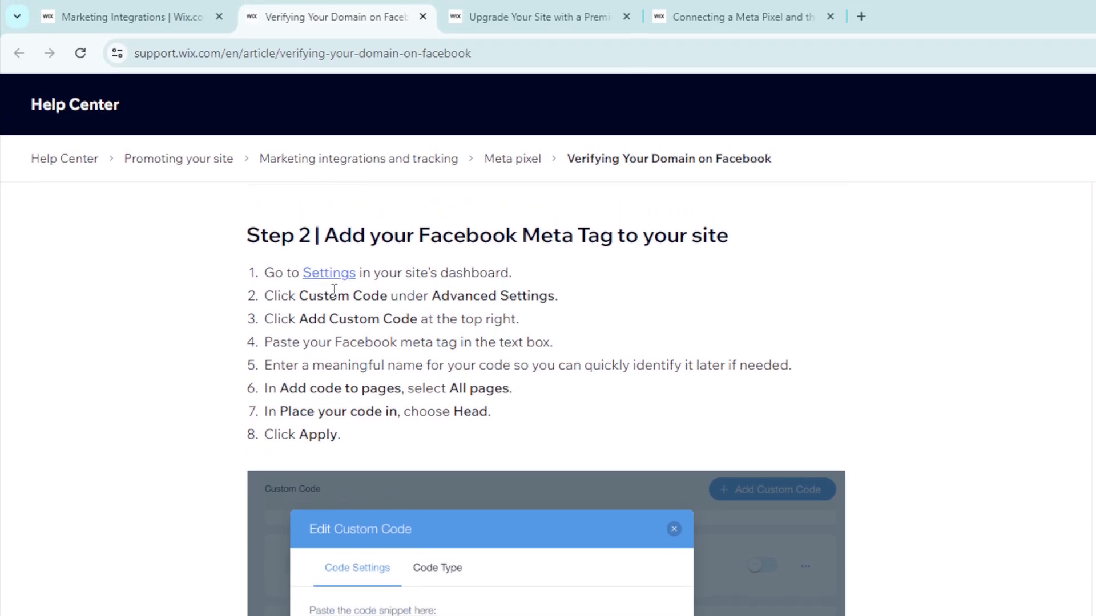
pyautogui.scroll(3)
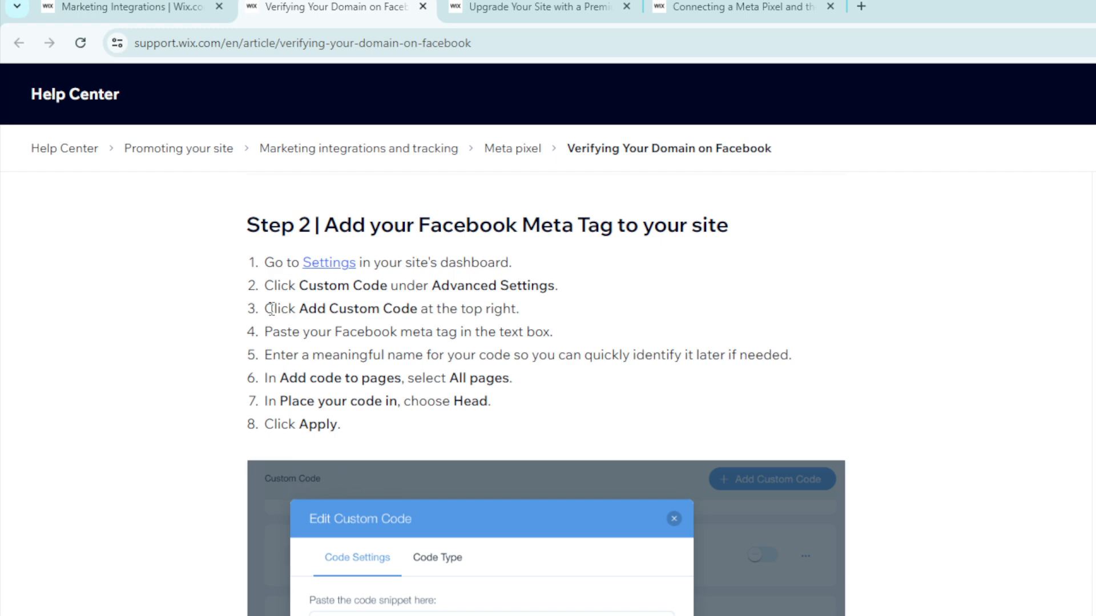
# - Read on to the meta-tag custom code step and return to the article's beginning
pyautogui.scroll(-3)
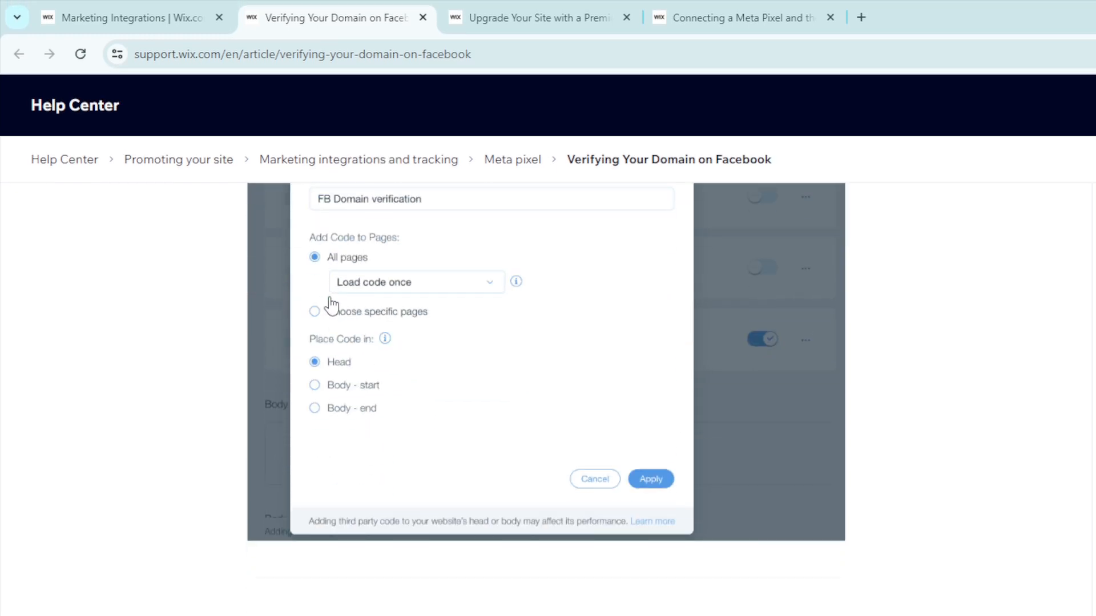
pyautogui.scroll(-3)
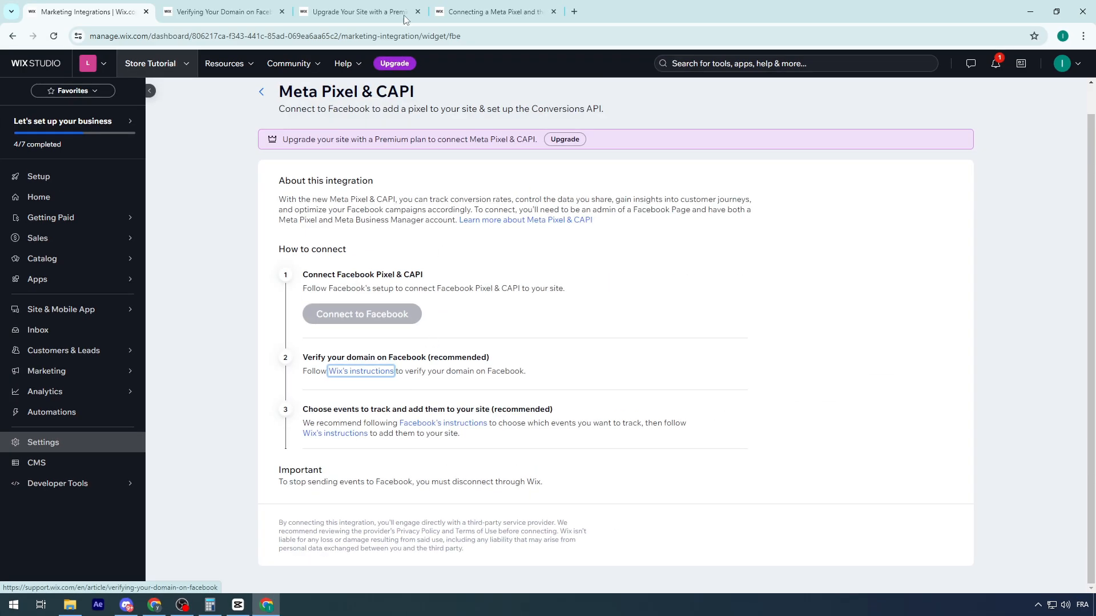
pyautogui.click(360, 371)
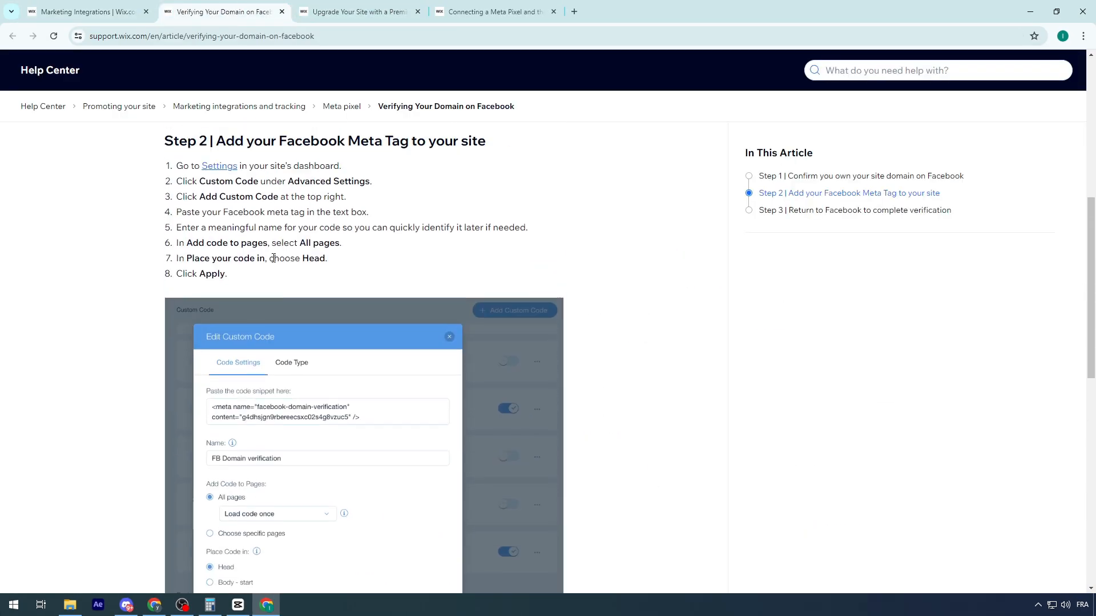
pyautogui.scroll(3)
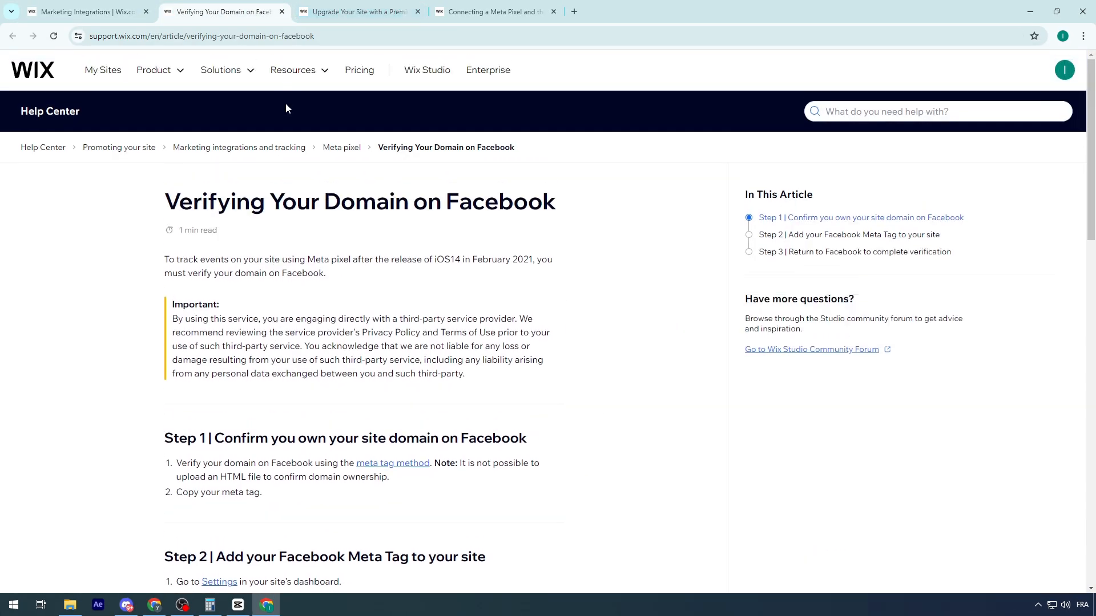
# - Back in the Meta Pixel & CAPI article, read through its connect, disconnect and FAQ sections
pyautogui.click(281, 11)
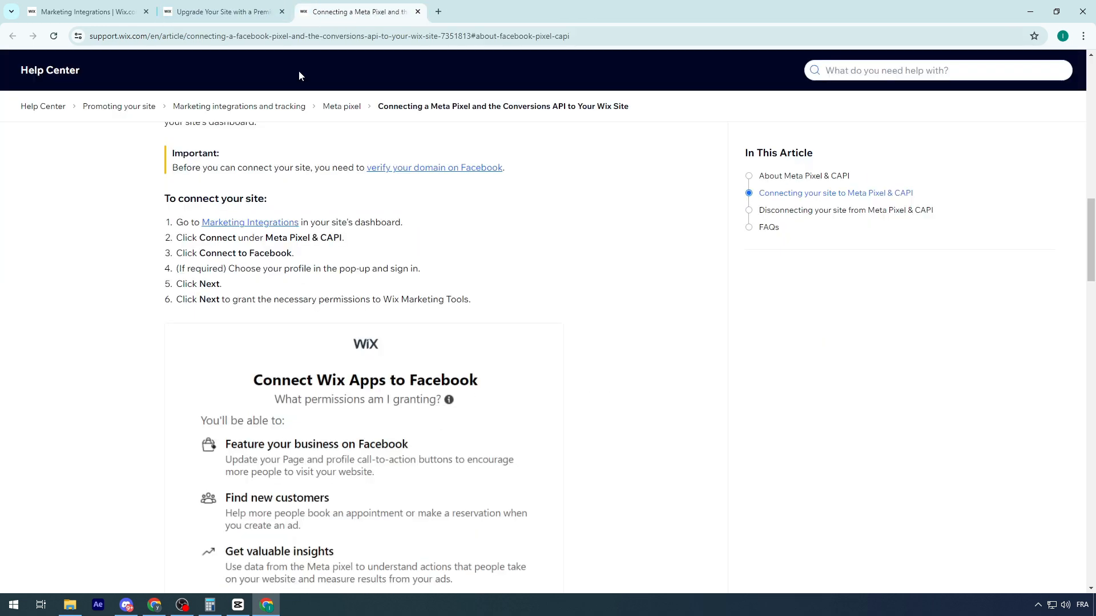
pyautogui.scroll(-3)
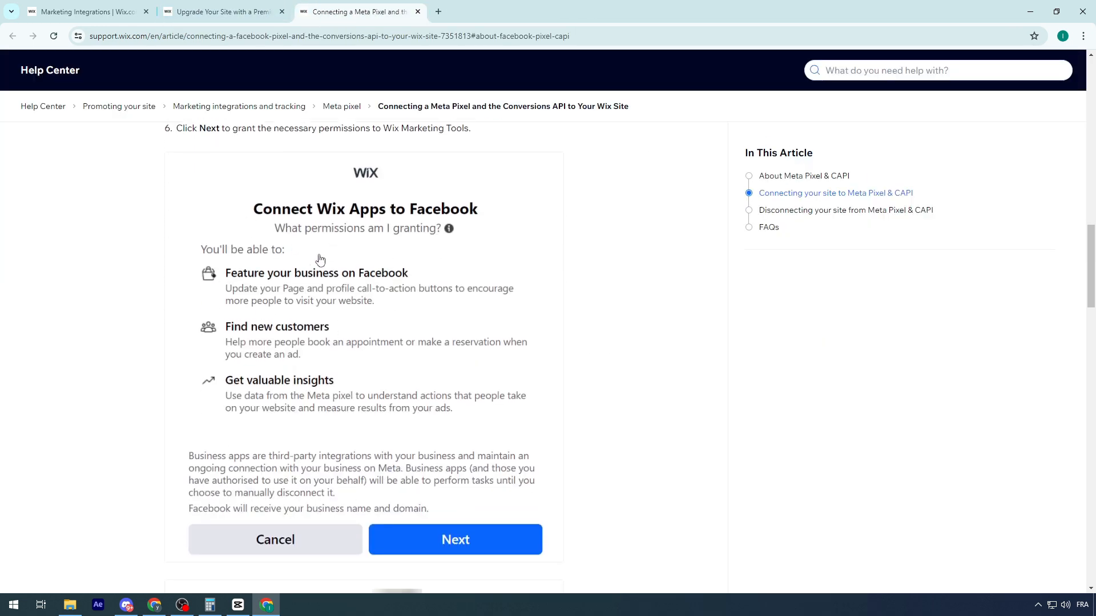
pyautogui.scroll(-3)
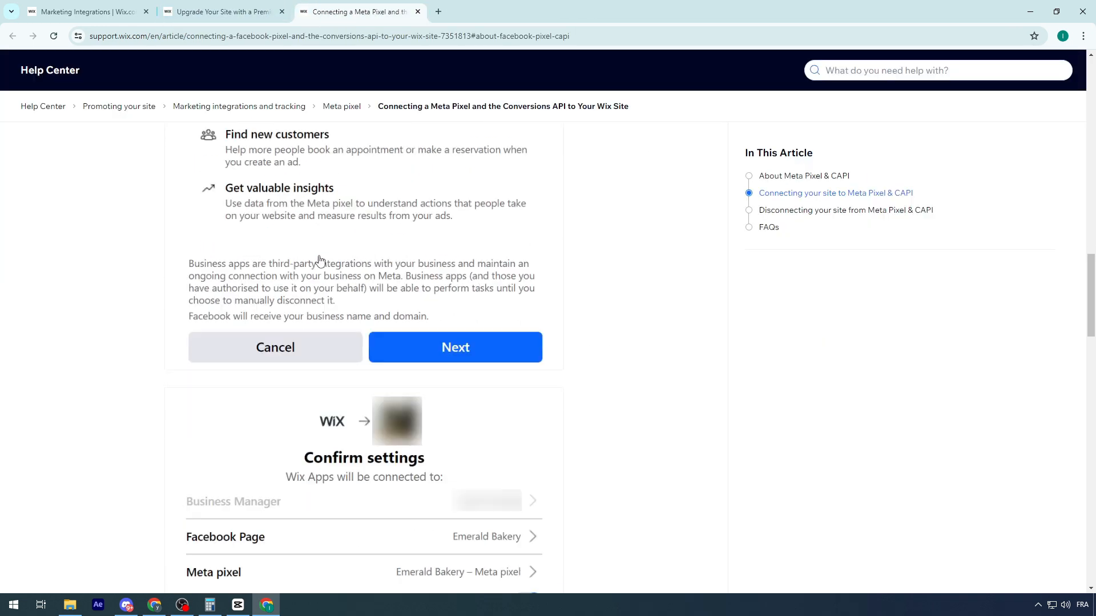
pyautogui.scroll(-3)
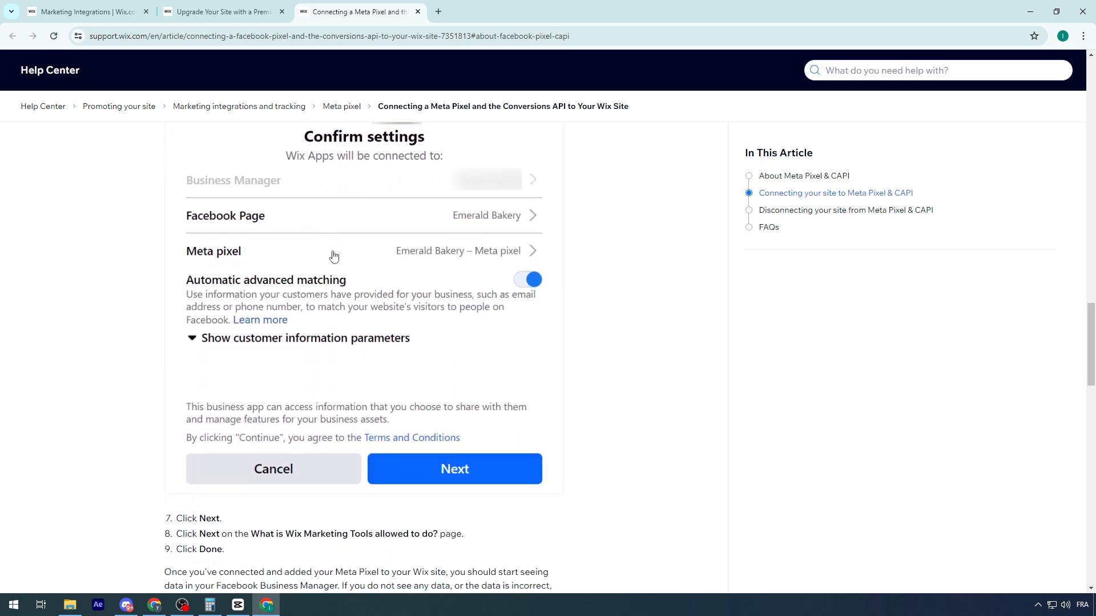
pyautogui.scroll(-3)
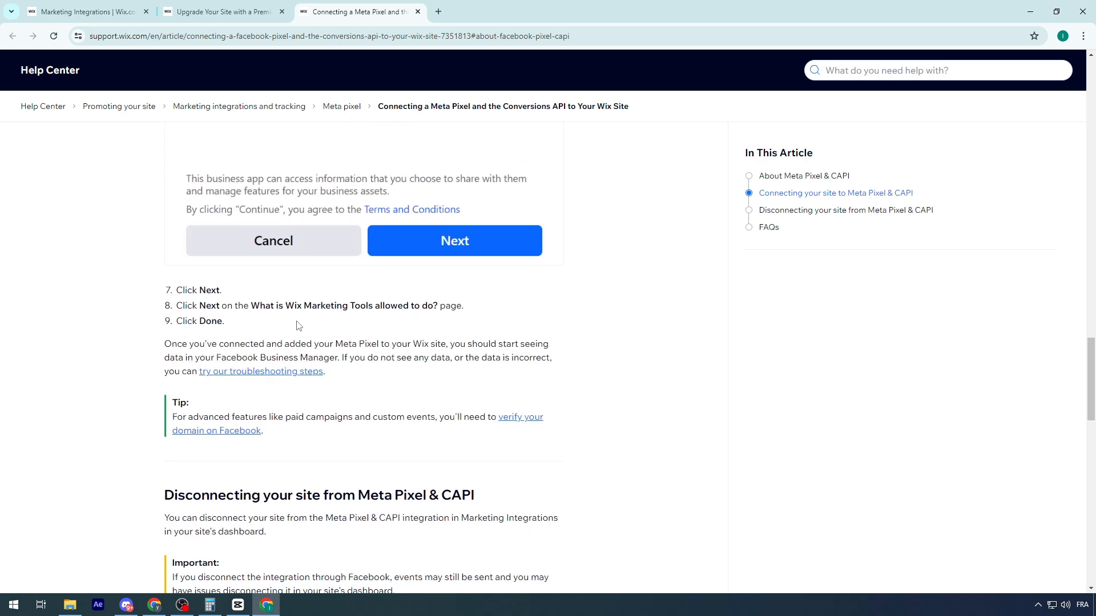
pyautogui.moveTo(332, 329)
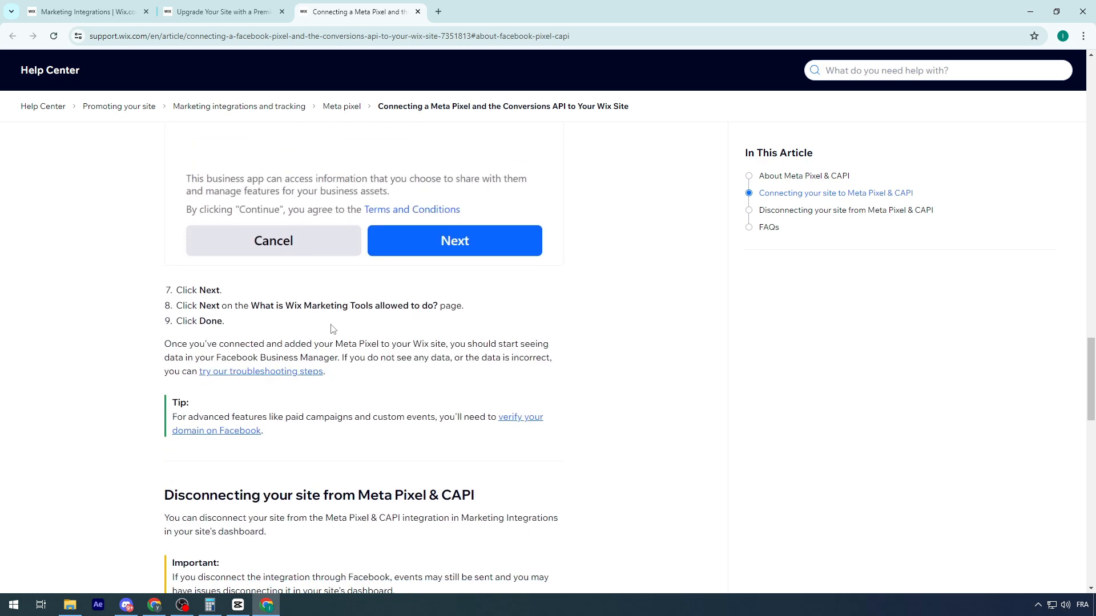
pyautogui.scroll(-3)
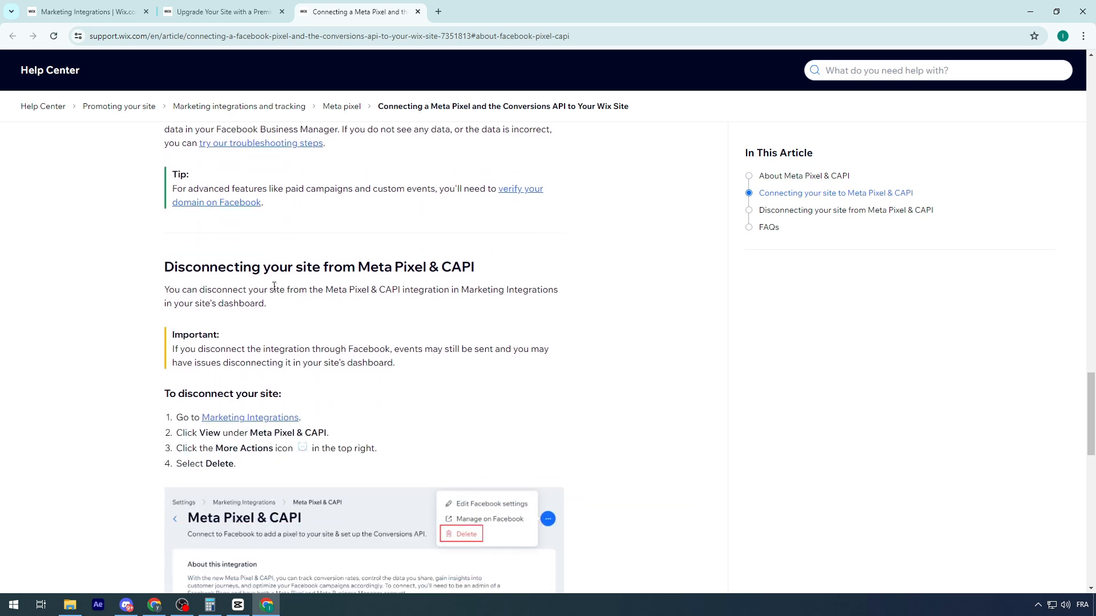
pyautogui.scroll(-3)
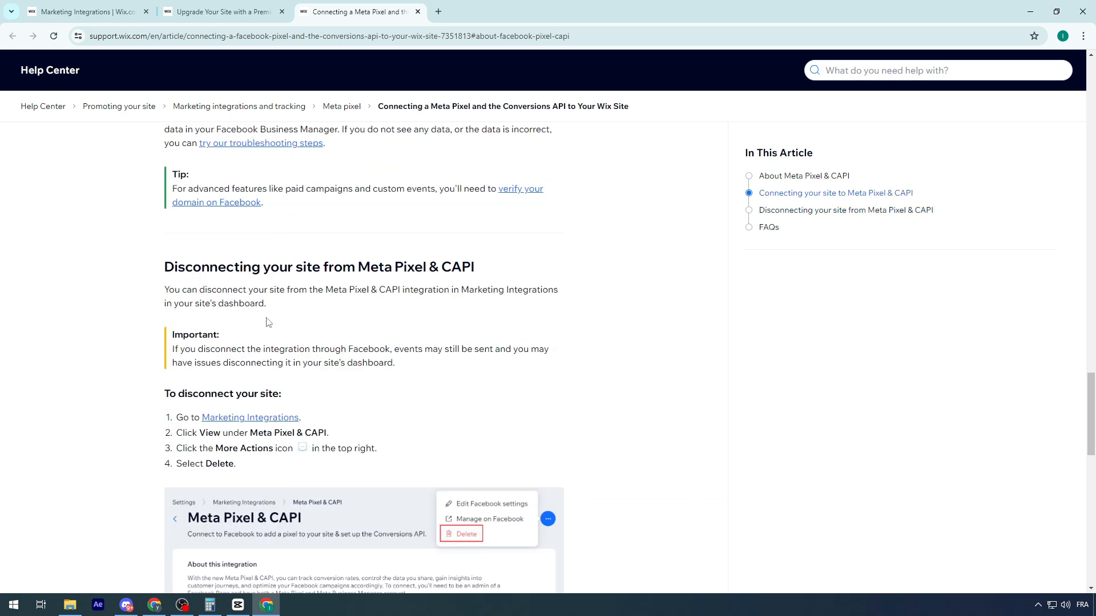
pyautogui.moveTo(128, 574)
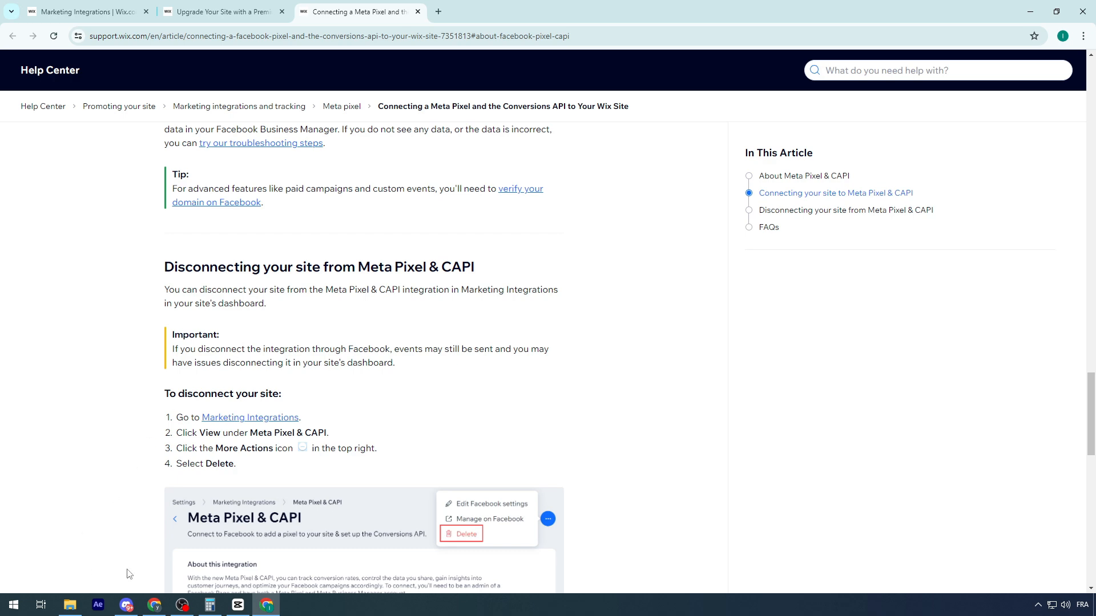
pyautogui.scroll(-3)
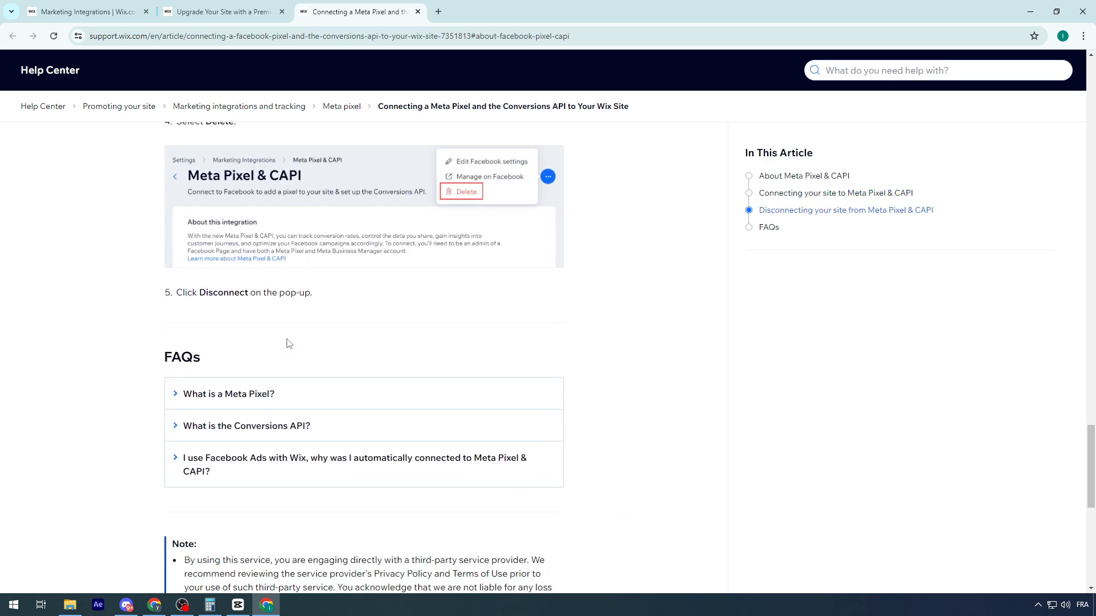
pyautogui.scroll(-3)
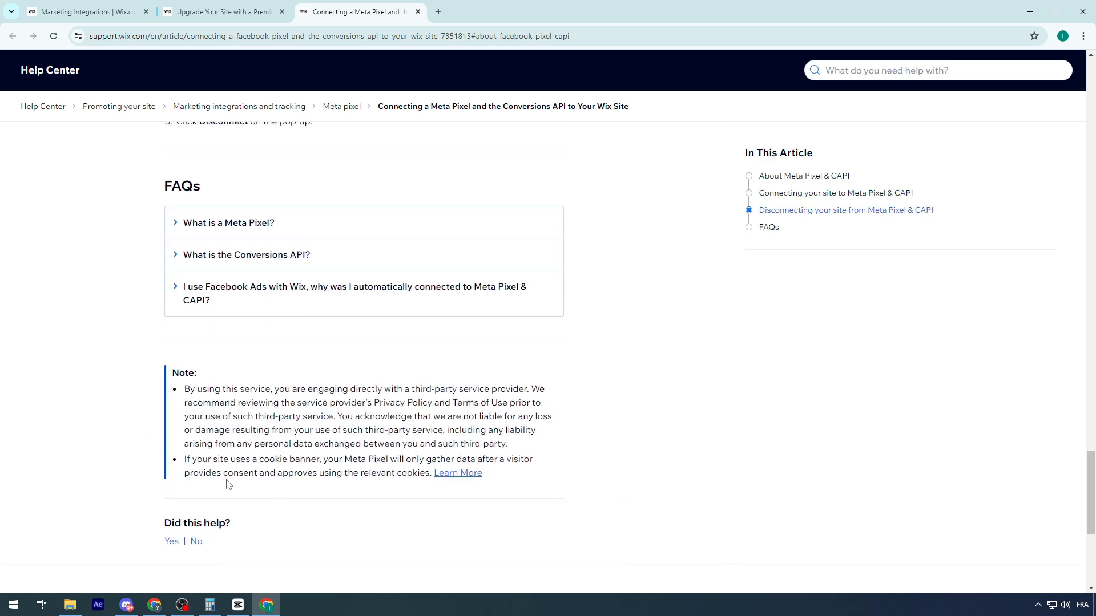
# - Scroll back up to the About section and check the other open browser tabs
pyautogui.scroll(3)
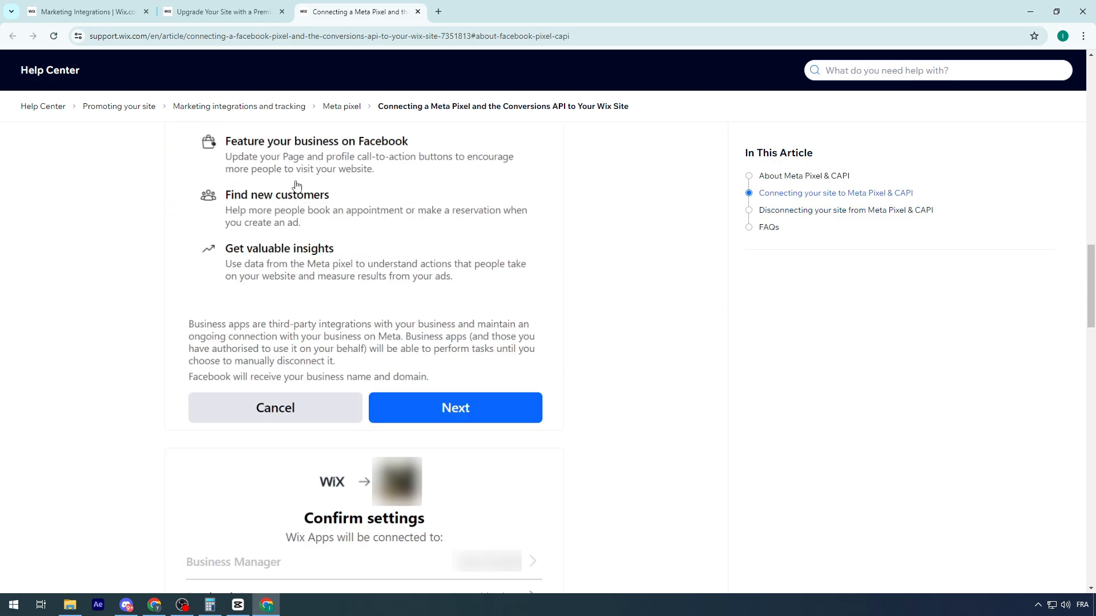
pyautogui.scroll(3)
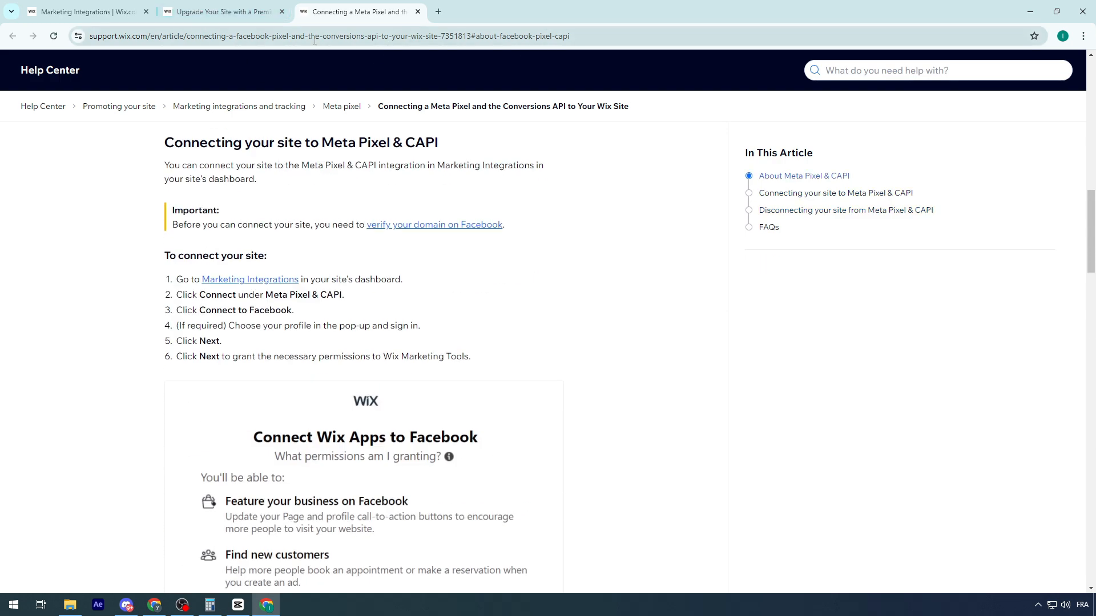
pyautogui.scroll(3)
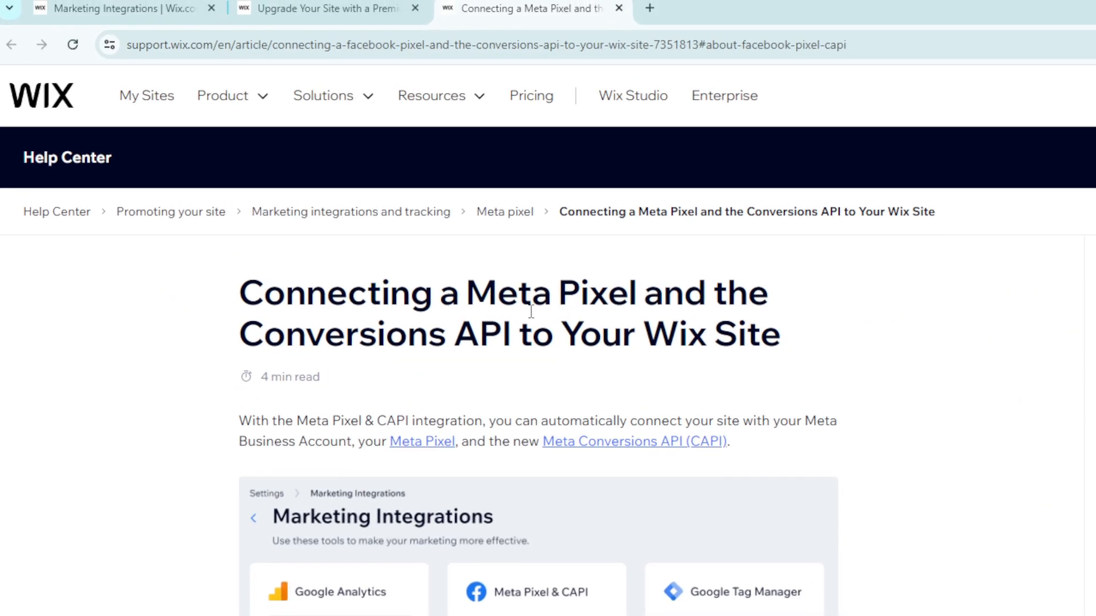
pyautogui.click(83, 12)
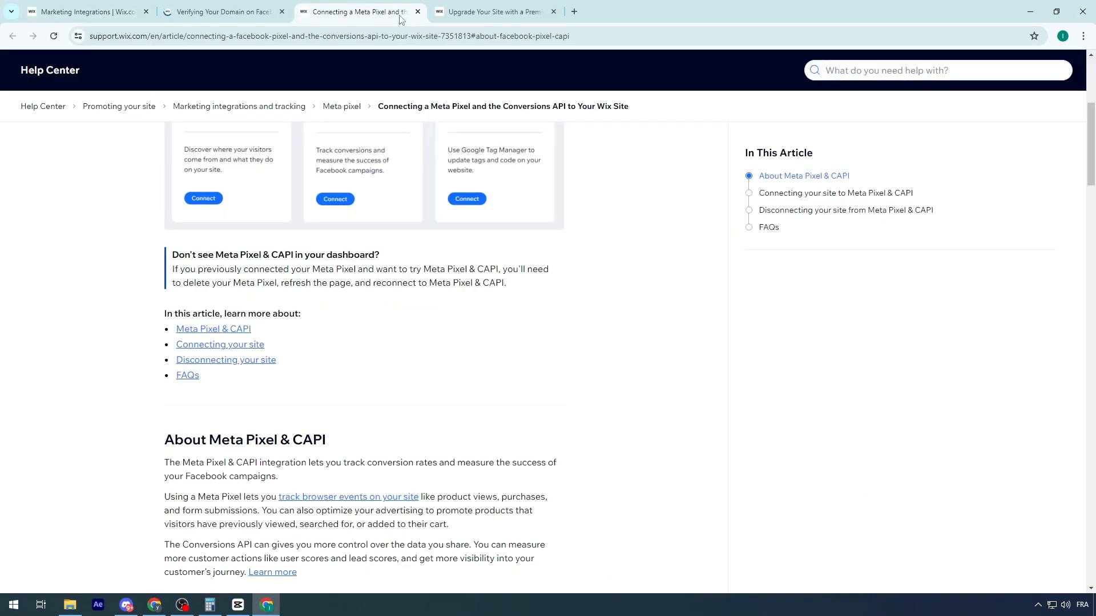
pyautogui.click(493, 12)
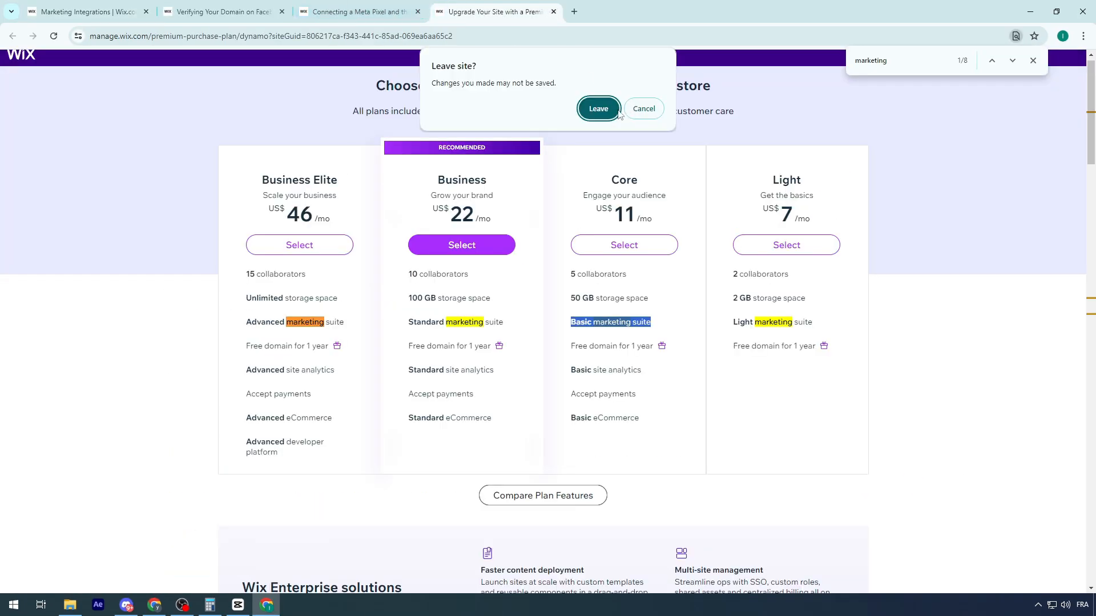
pyautogui.click(598, 109)
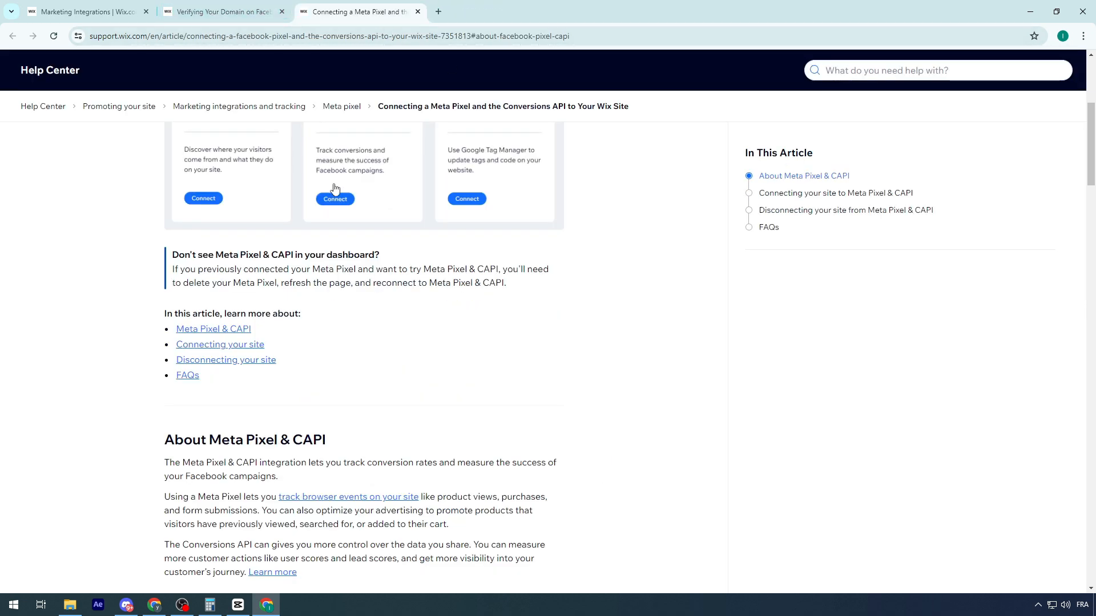
pyautogui.moveTo(271, 190)
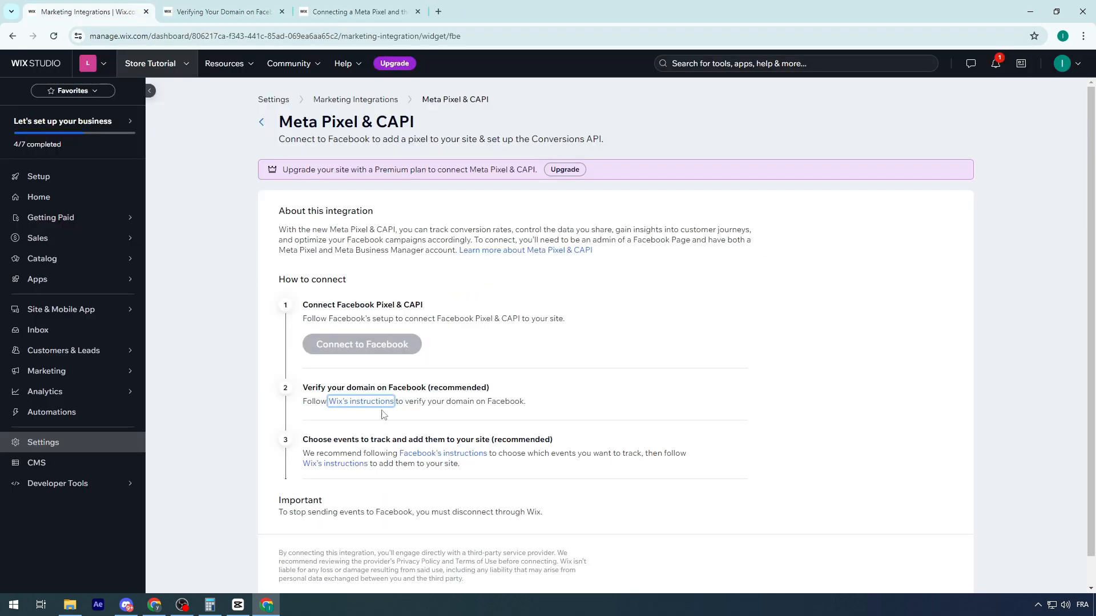
pyautogui.moveTo(541, 156)
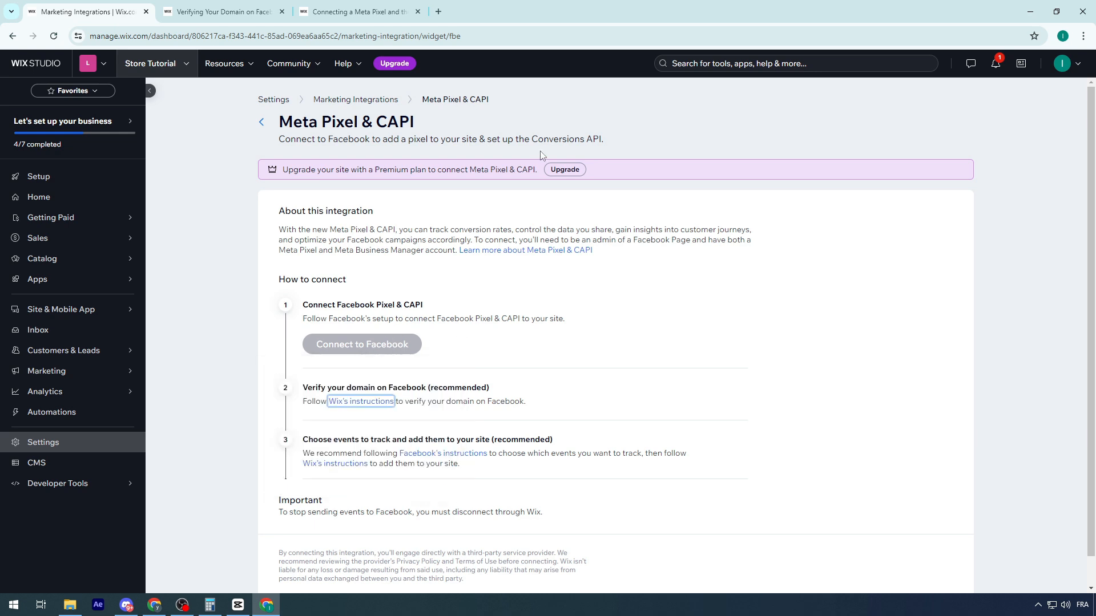
# - Choose Upgrade in the Premium banner to reopen the plan comparison
pyautogui.click(564, 169)
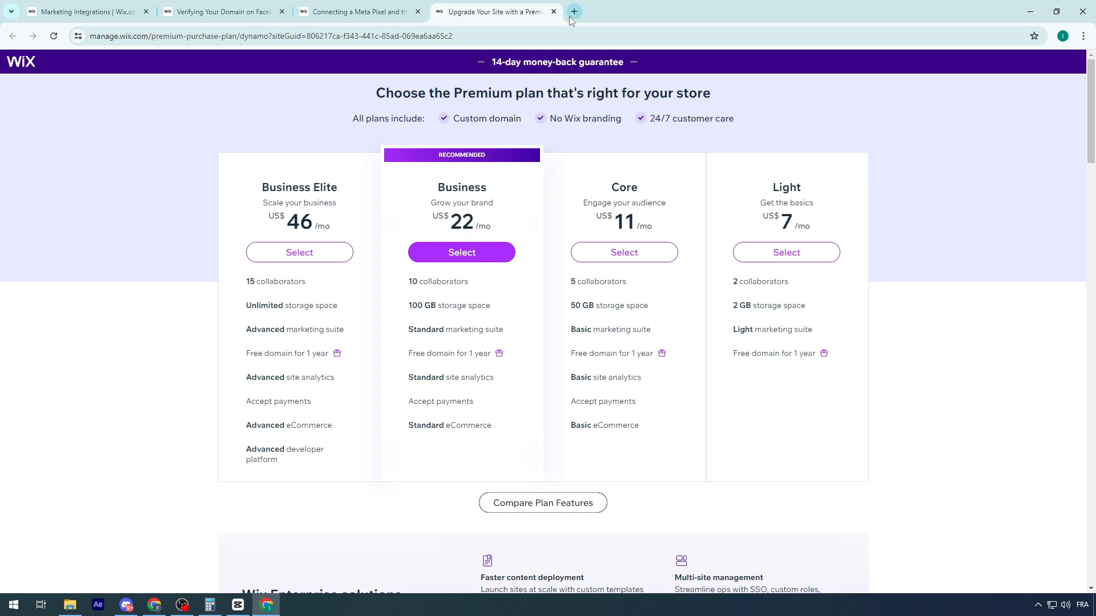
pyautogui.moveTo(291, 151)
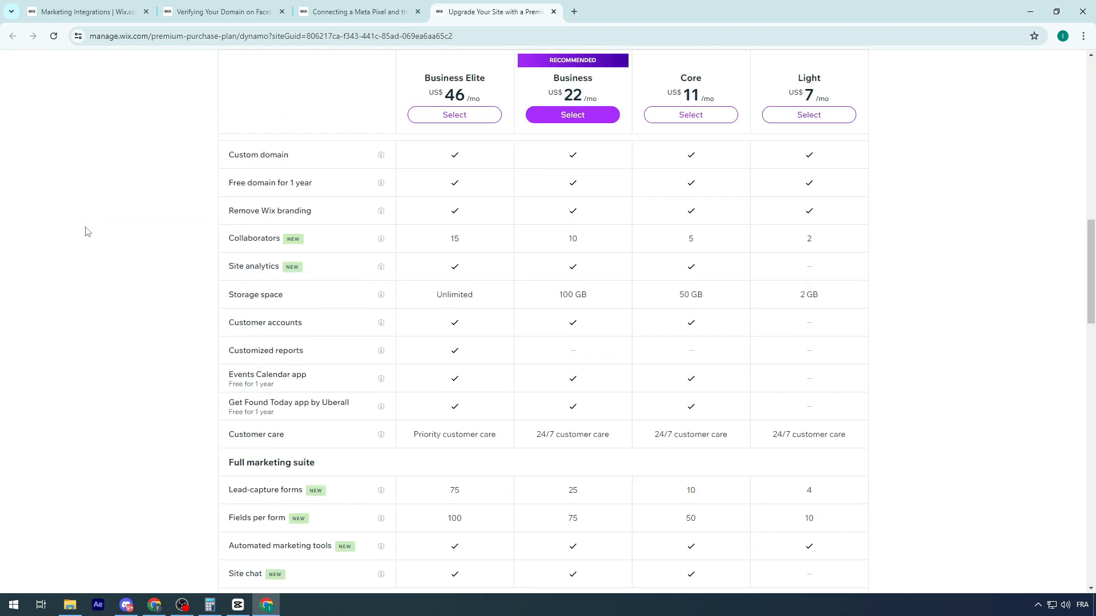
# - Review the plan comparison table, then return to the Meta Pixel & CAPI integration page
pyautogui.scroll(-3)
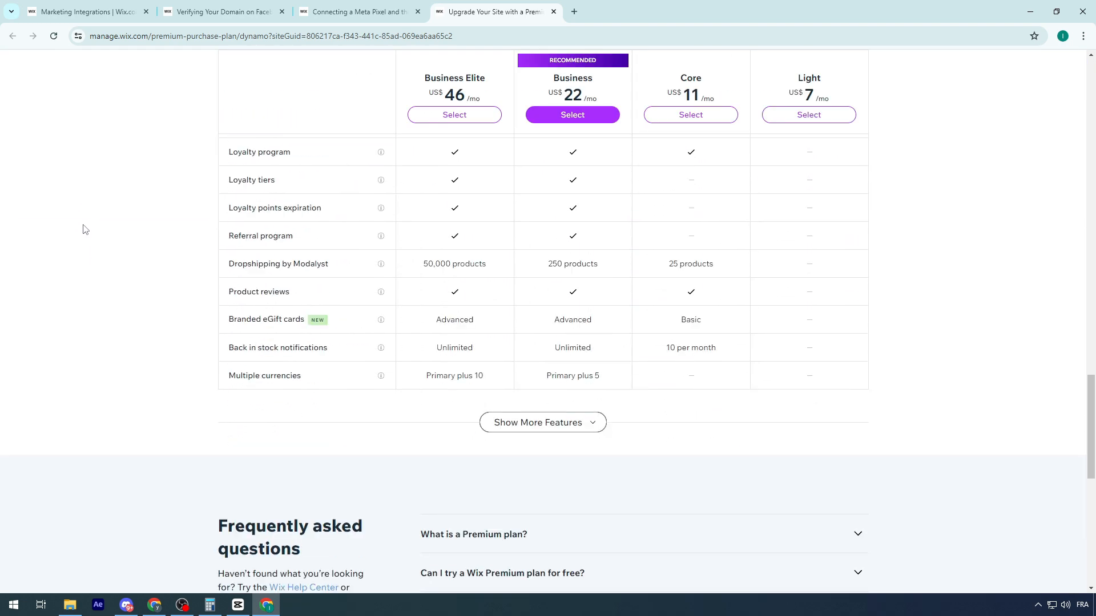
pyautogui.moveTo(195, 114)
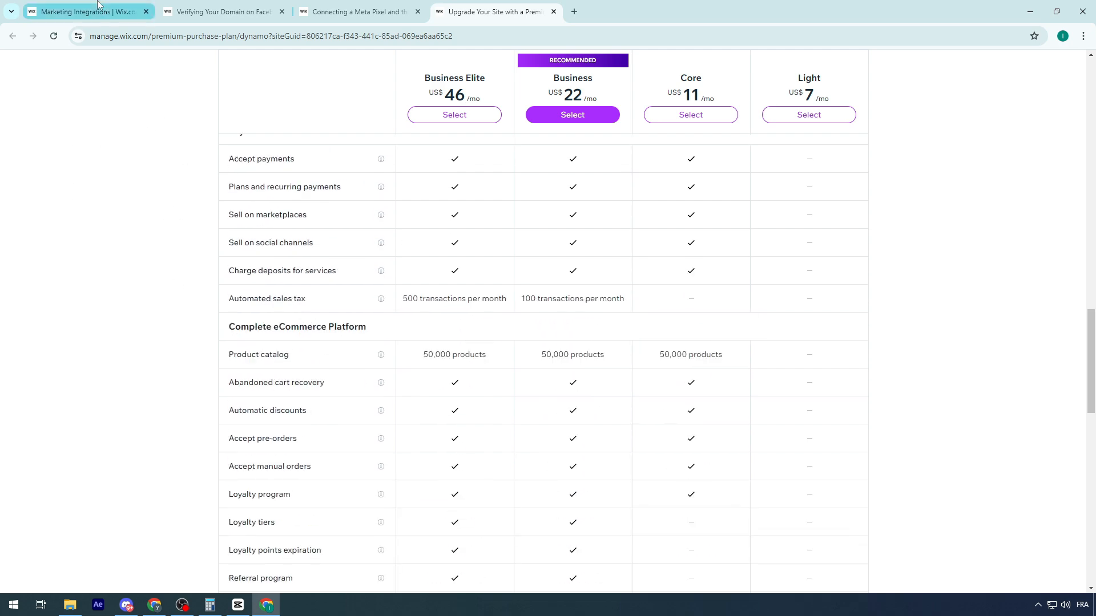
pyautogui.click(84, 11)
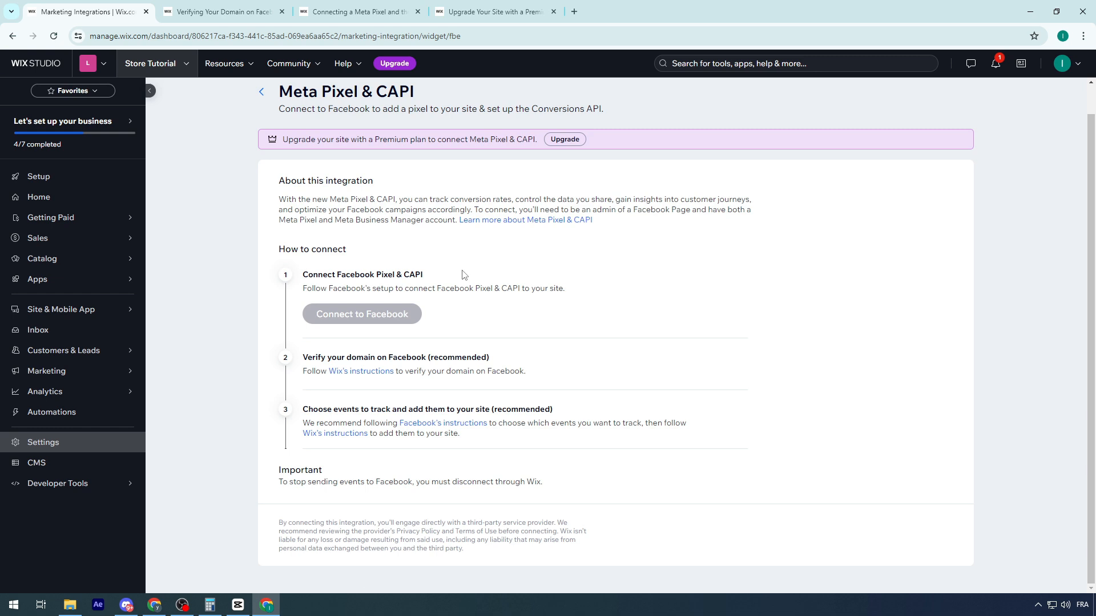
pyautogui.moveTo(606, 254)
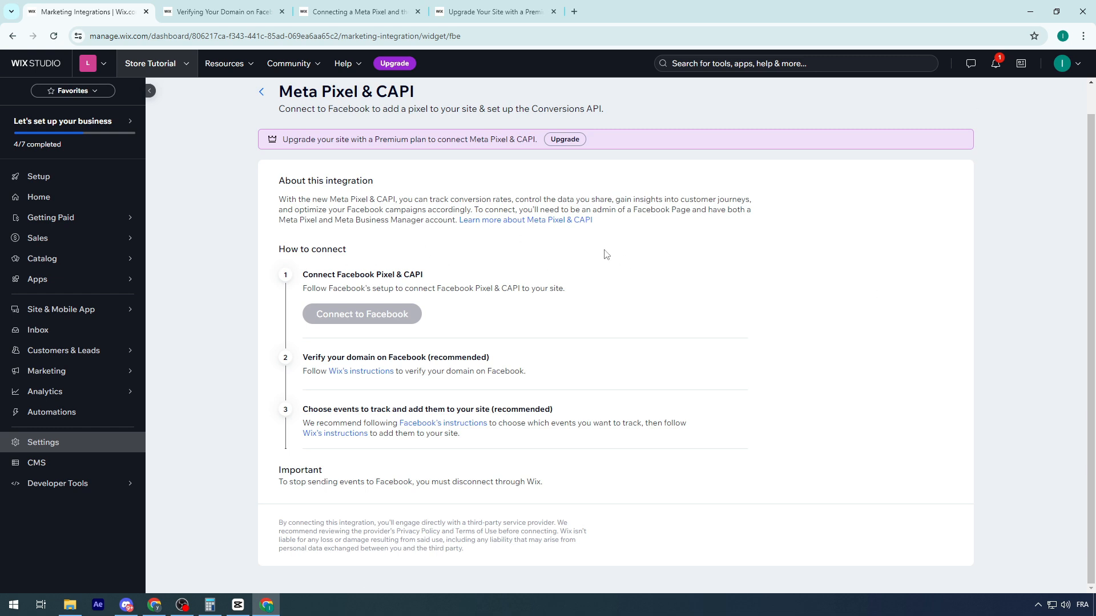